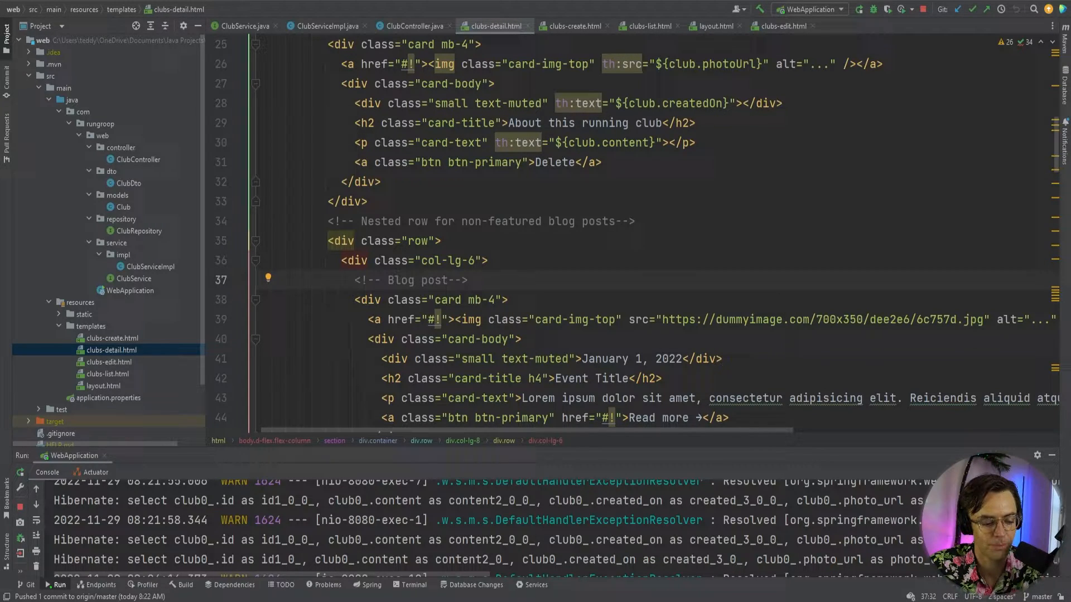
# Switch from the club detail template to the ClubController source file.
pyautogui.click(509, 300)
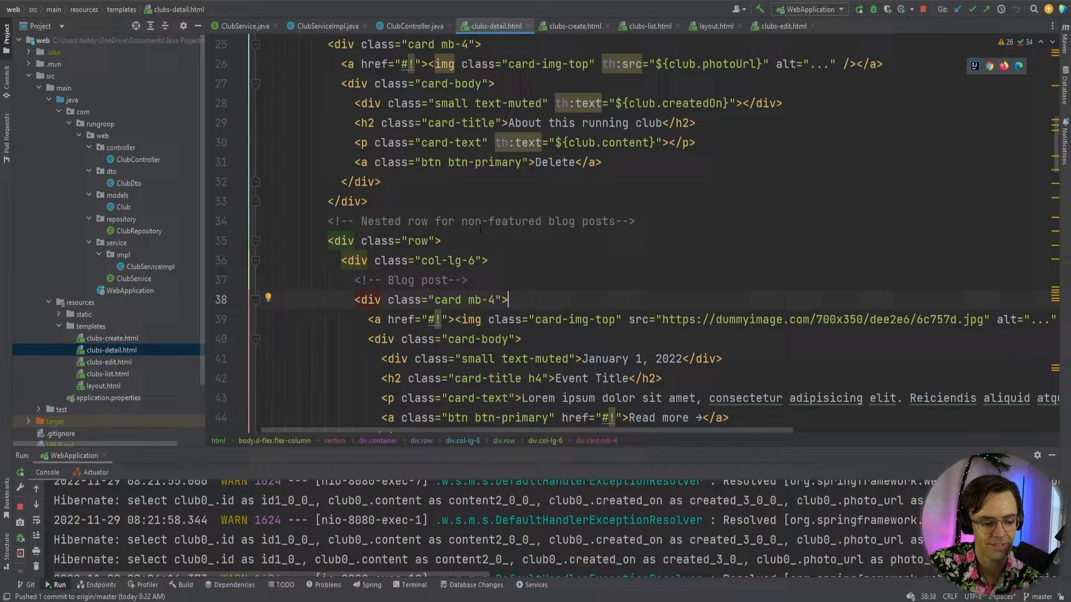
pyautogui.click(412, 26)
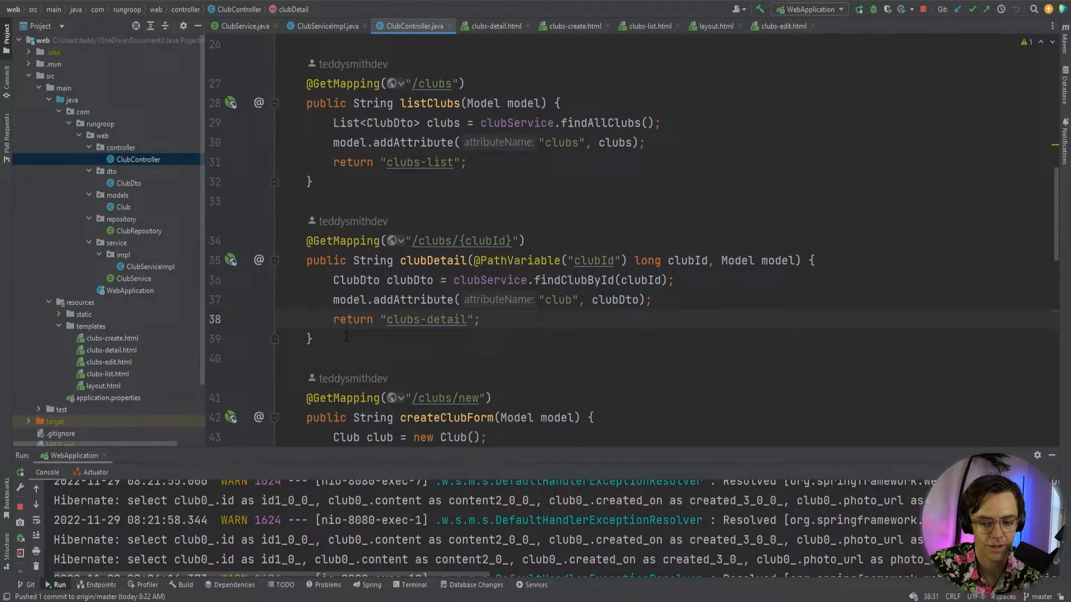
pyautogui.scroll(-3)
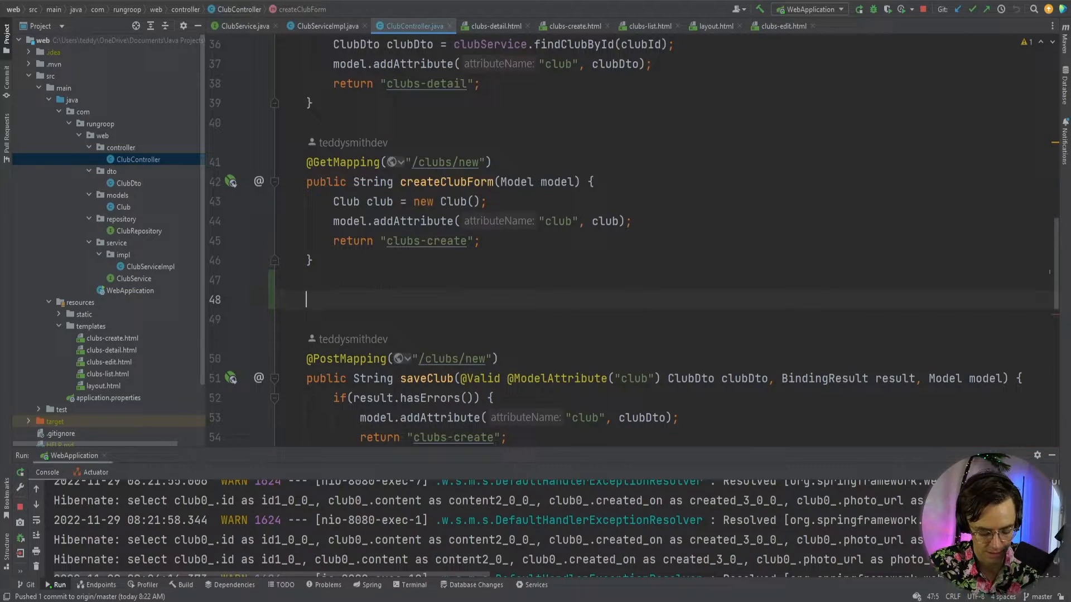
pyautogui.write('@GetMapping')
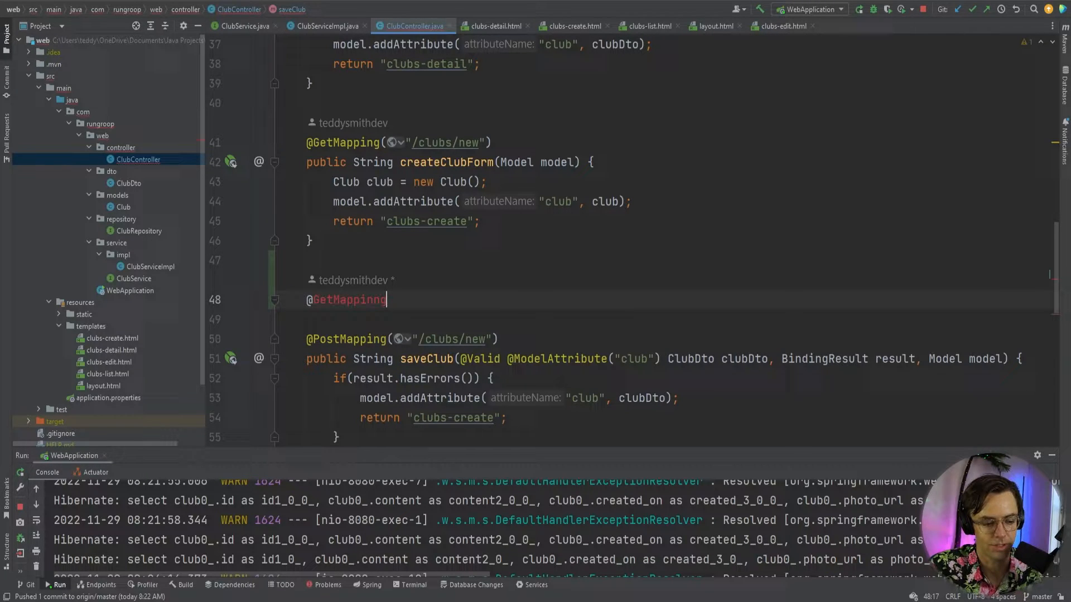
pyautogui.write('("/")')
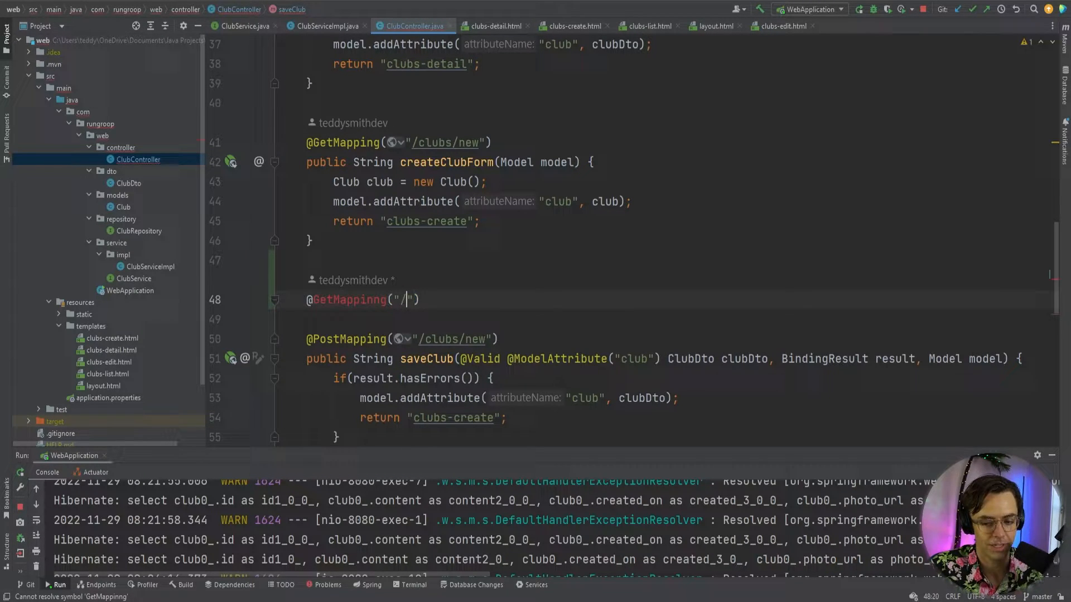
pyautogui.write('clubs')
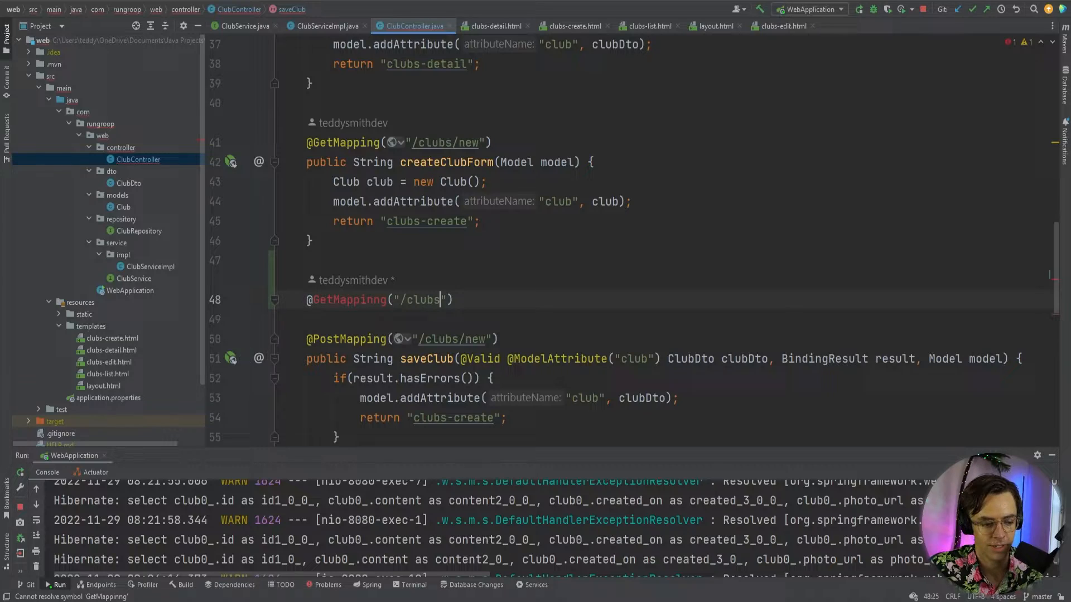
pyautogui.write('/{c')
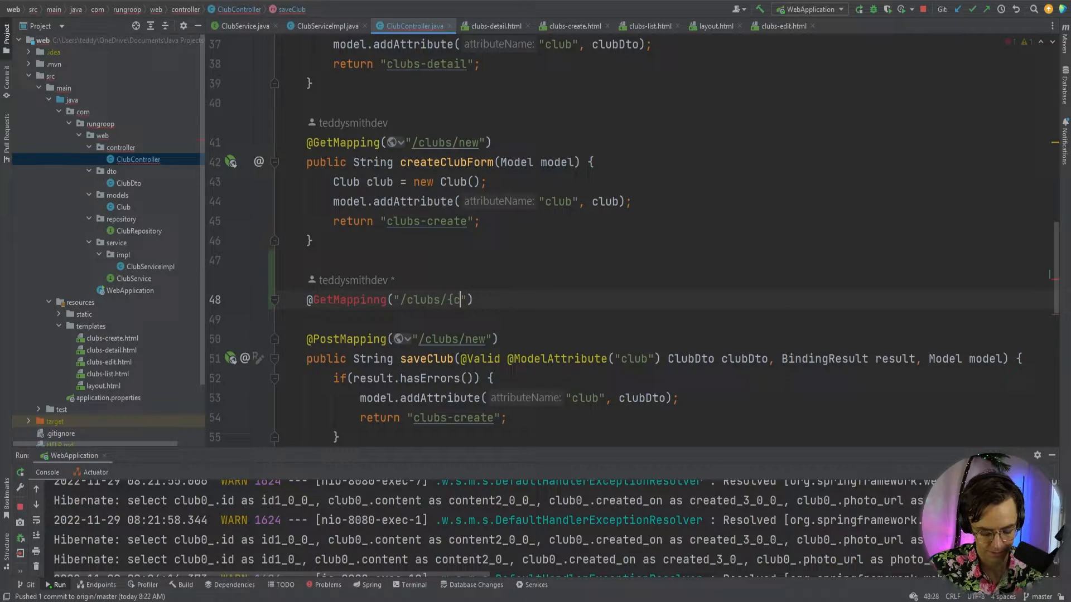
pyautogui.write('lubId}')
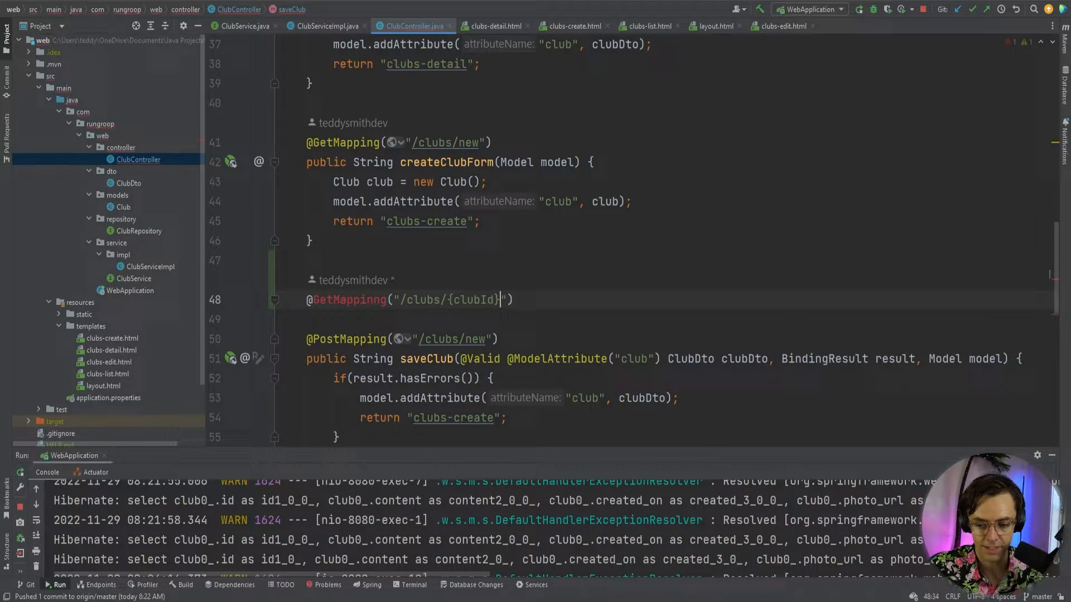
pyautogui.write('/de;et\\')
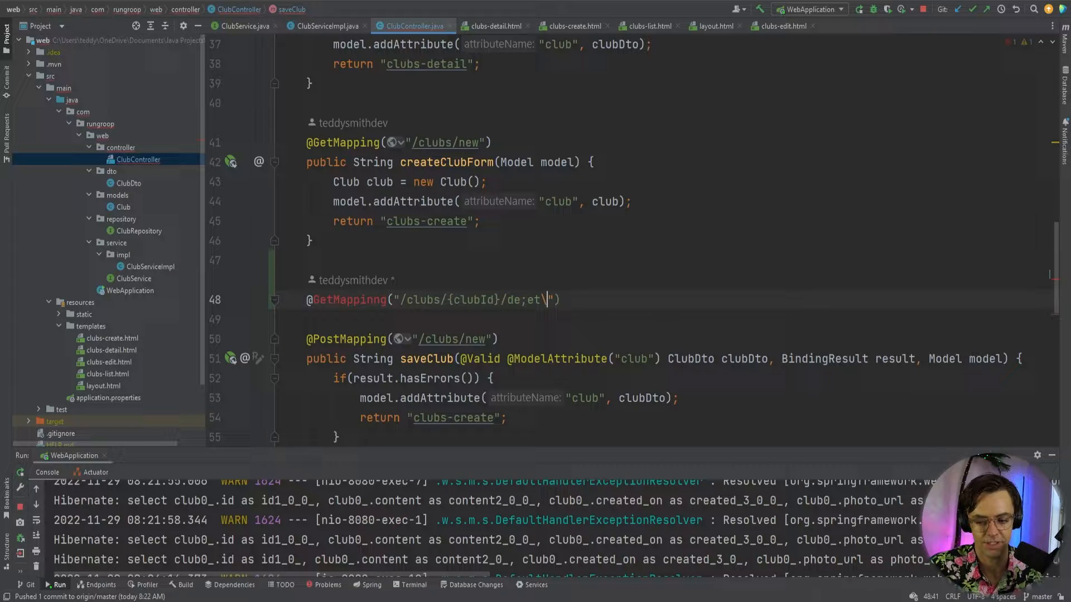
pyautogui.write('delete')
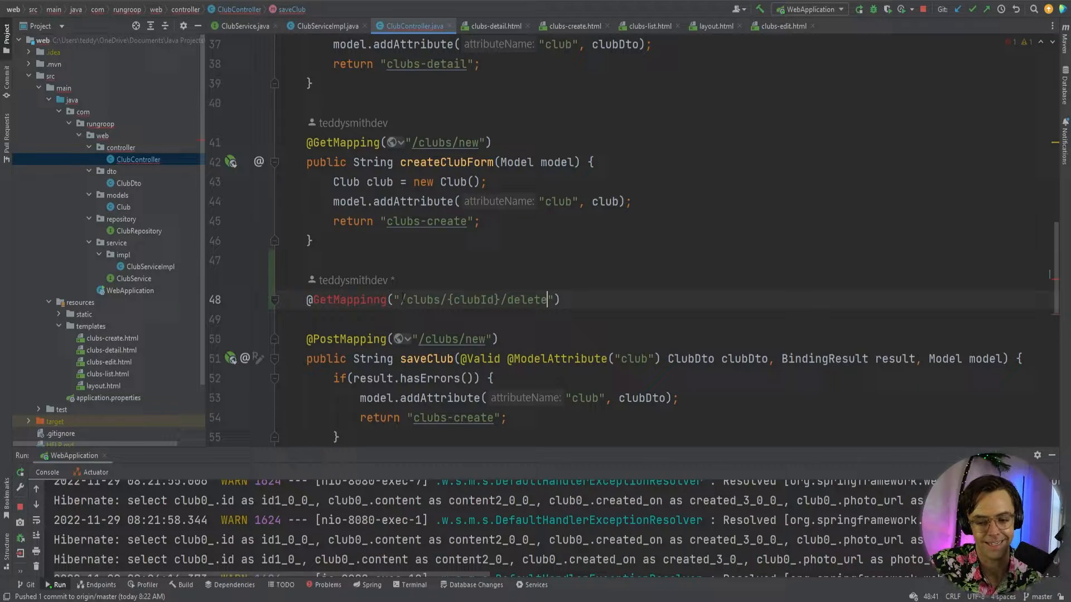
pyautogui.press('BackSpace')
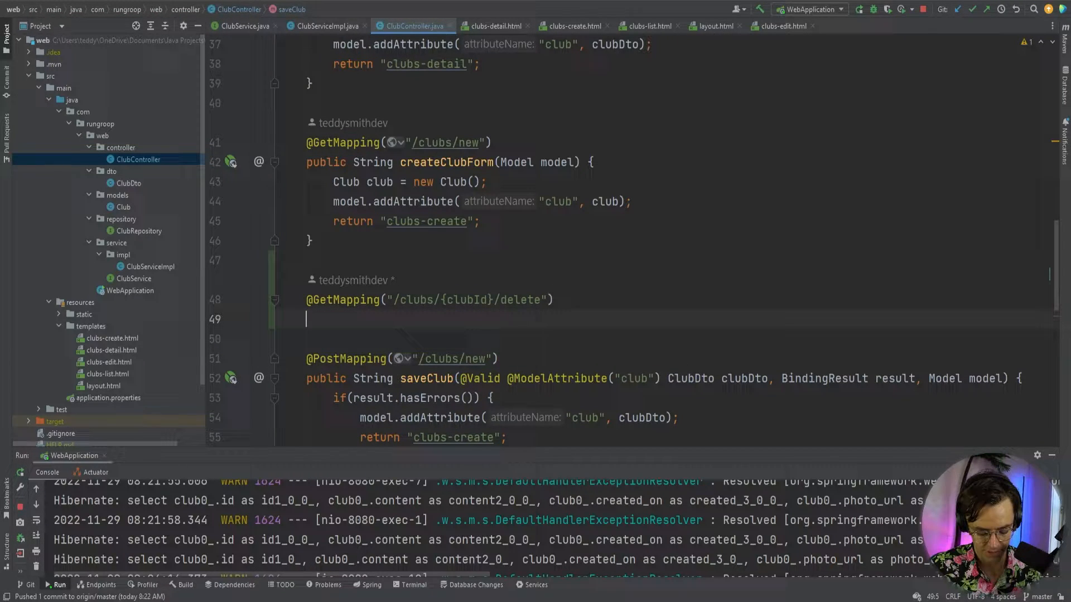
pyautogui.write('pub')
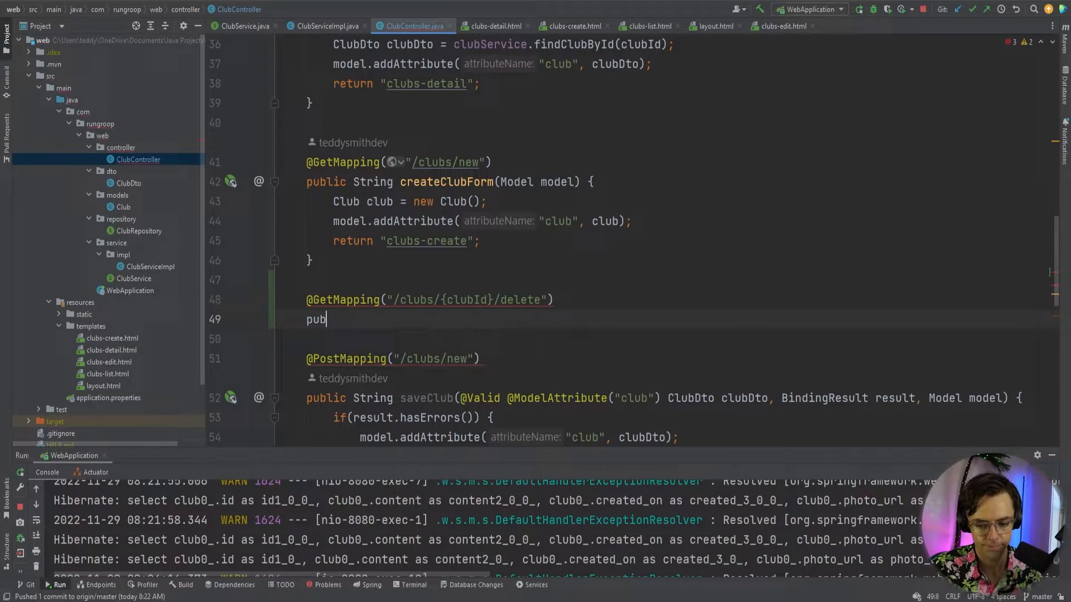
pyautogui.write('lic String')
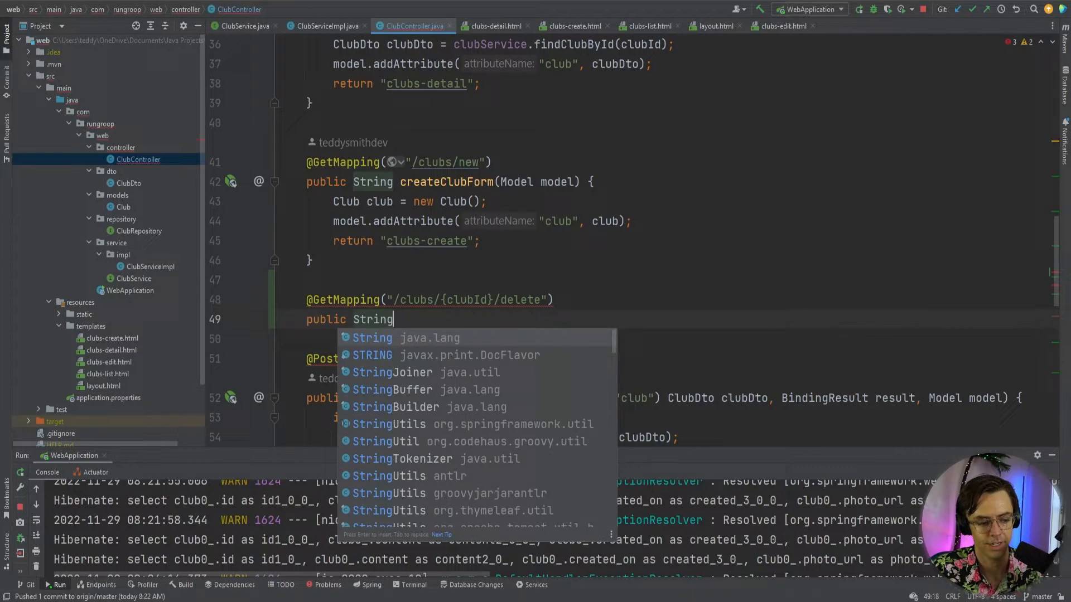
pyautogui.write('del')
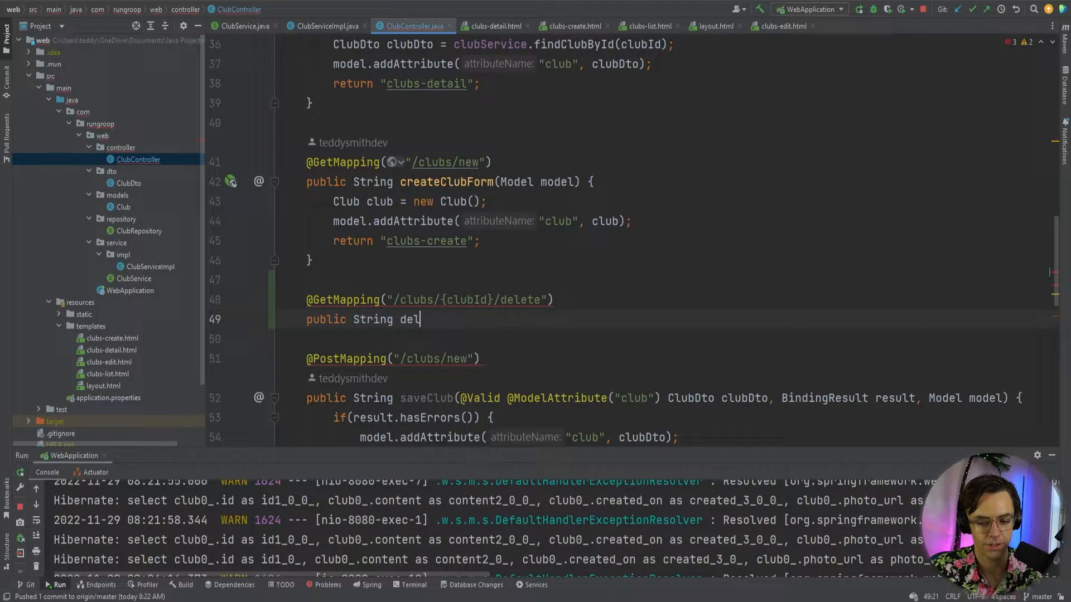
pyautogui.write('ete')
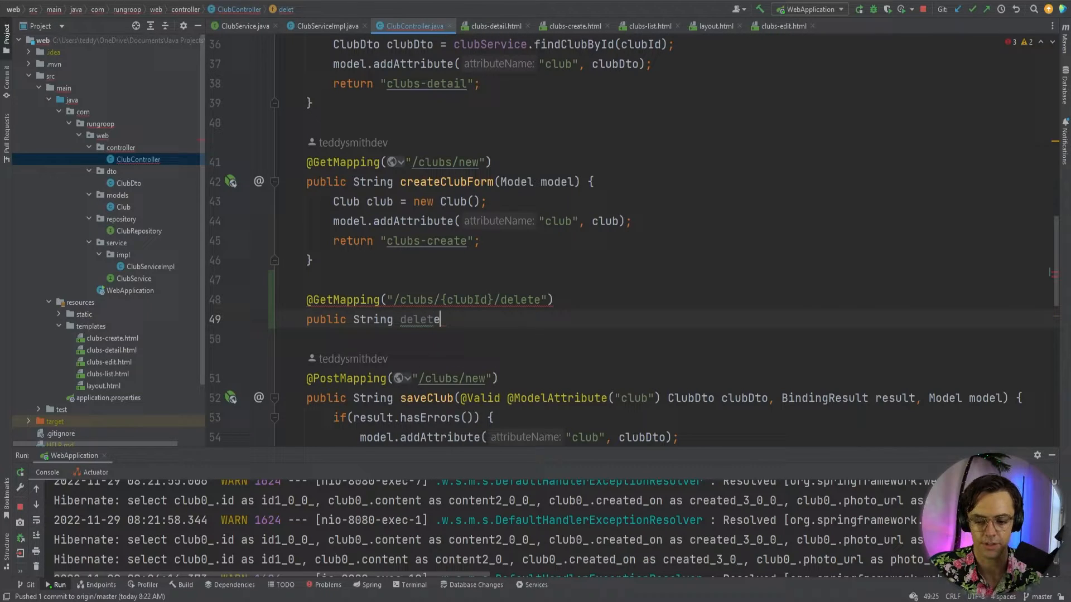
pyautogui.write('Club')
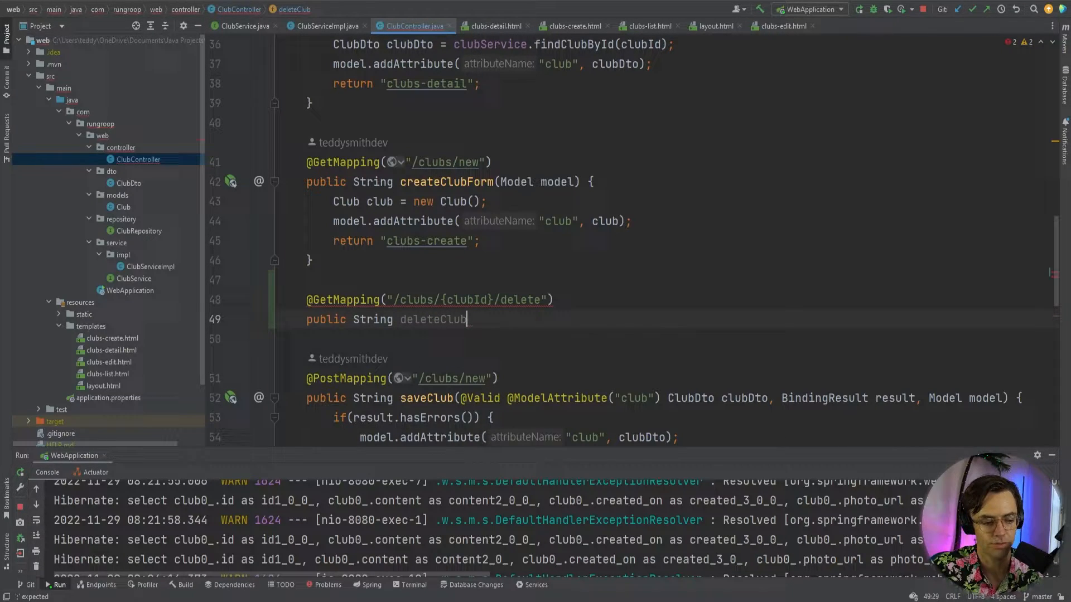
pyautogui.write('(@')
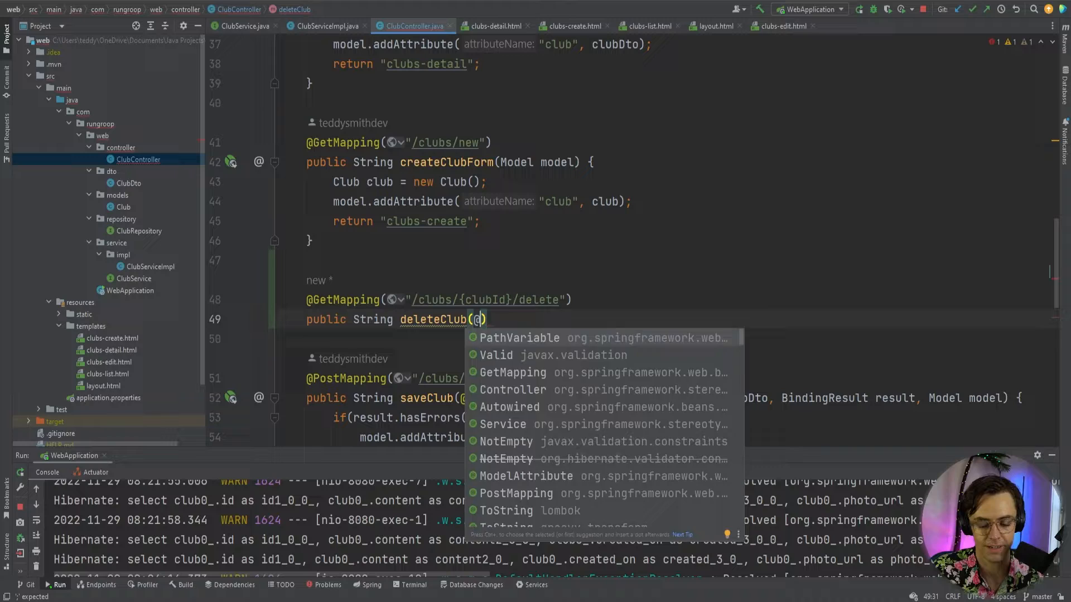
pyautogui.press('Enter')
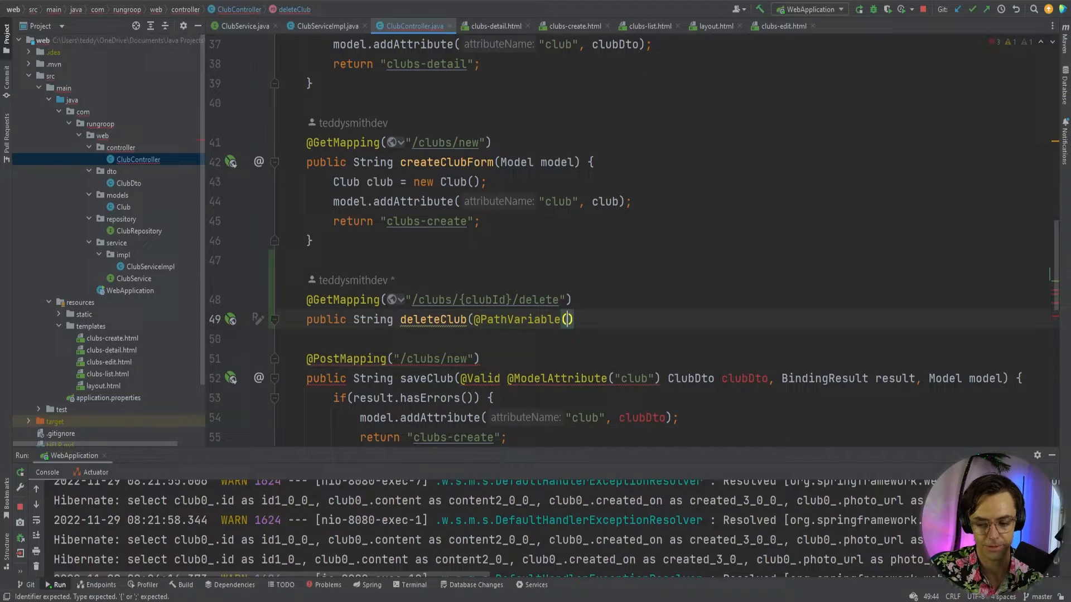
pyautogui.write('"clubId"')
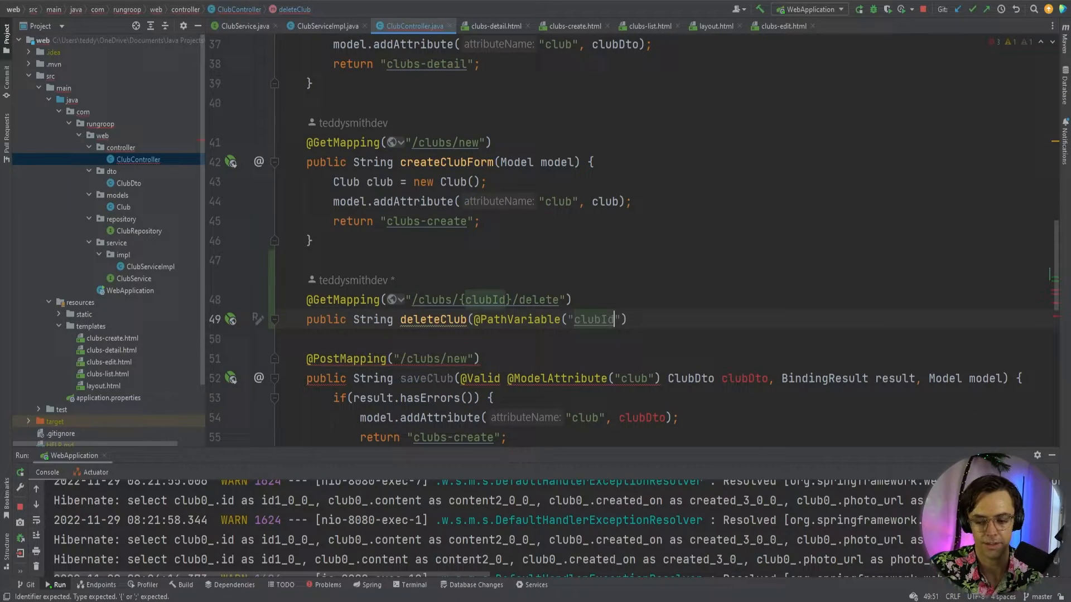
pyautogui.write(')')
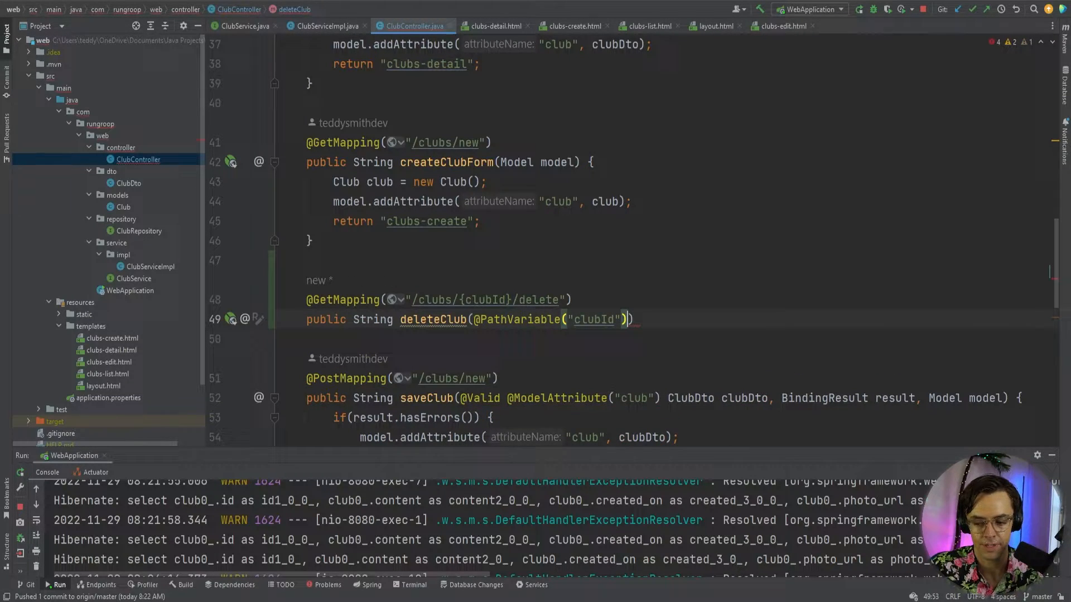
pyautogui.write('Long')
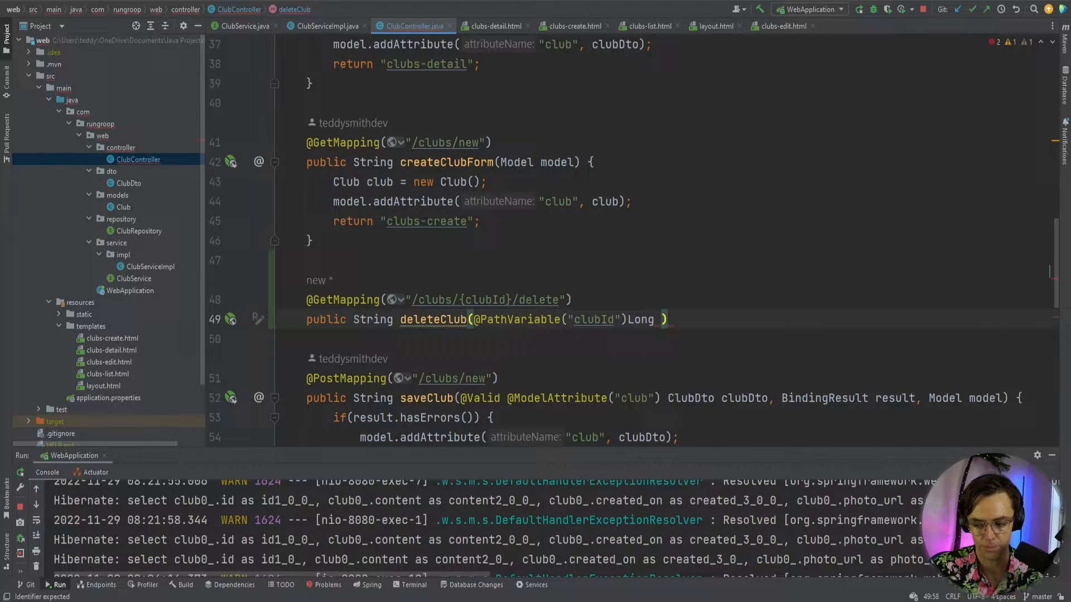
pyautogui.write('clubId')
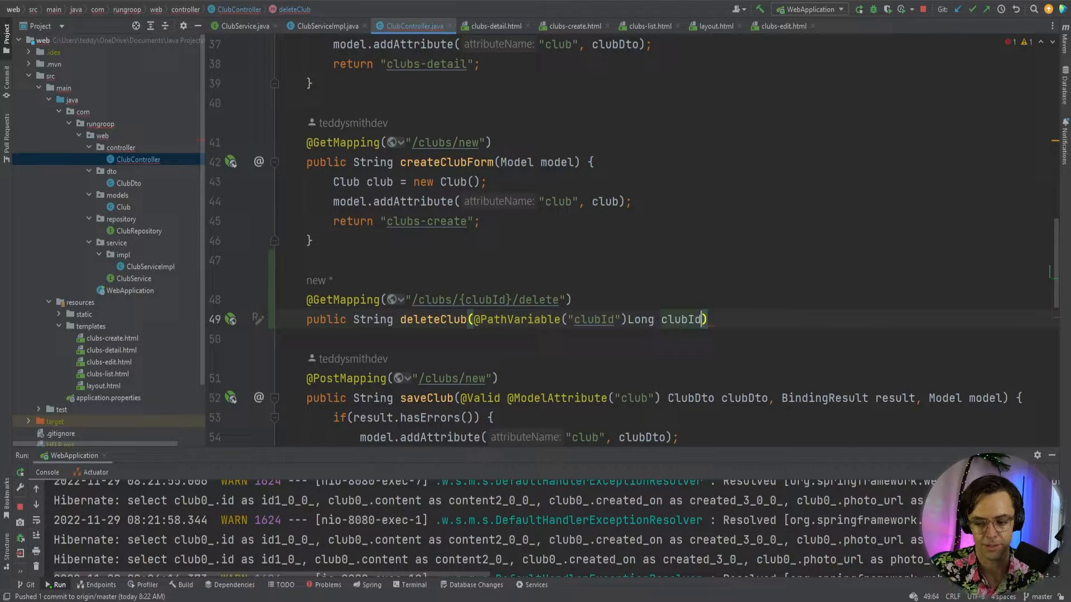
pyautogui.write('{')
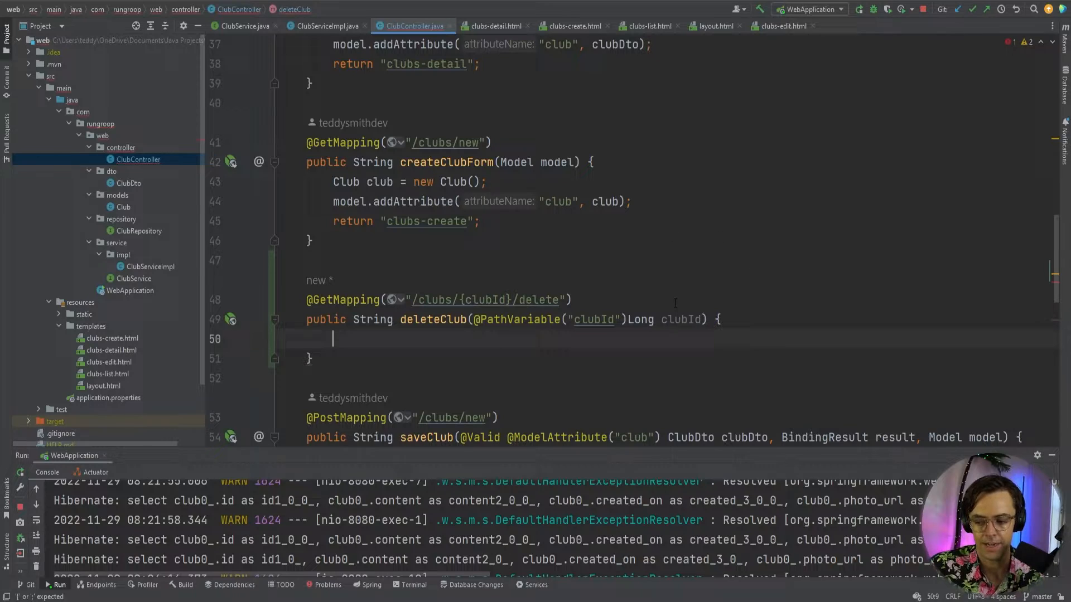
# Call clubService.delete(clubId) inside the deleteClub handler body.
pyautogui.write('clubService.')
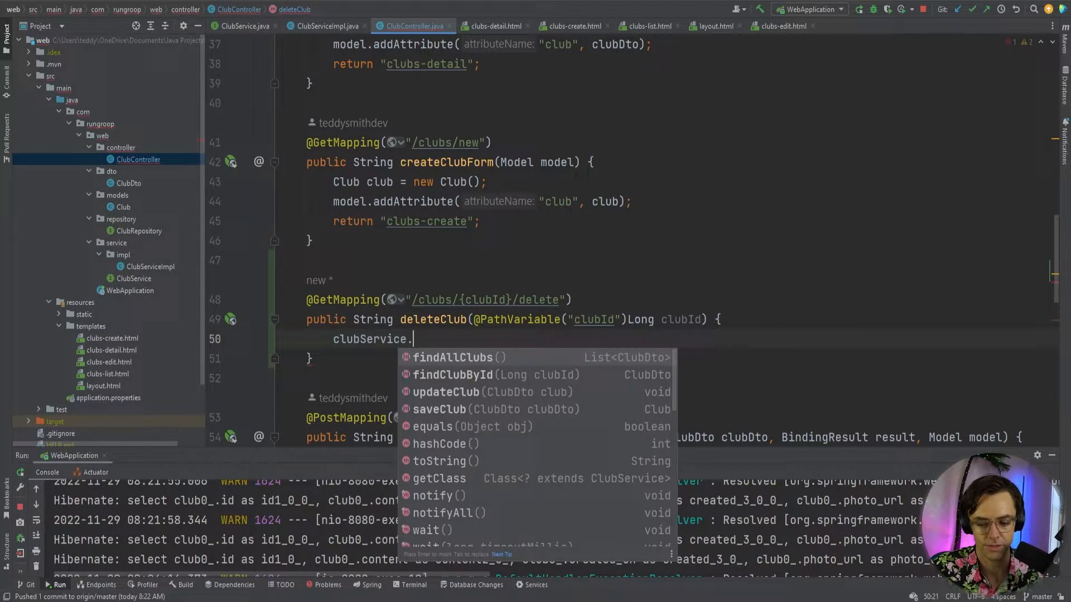
pyautogui.write('del')
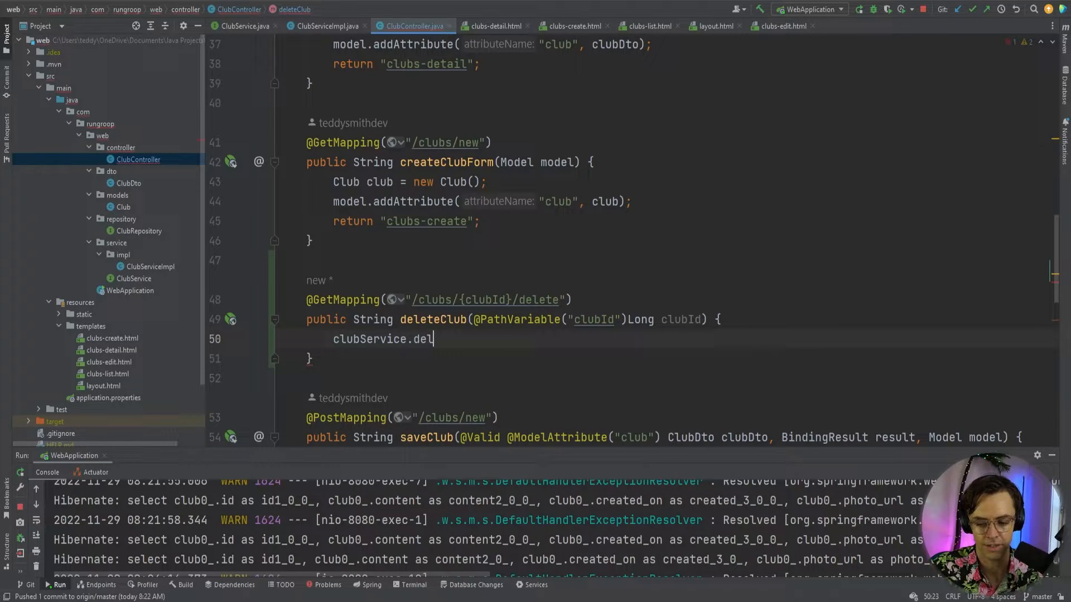
pyautogui.write('ete()')
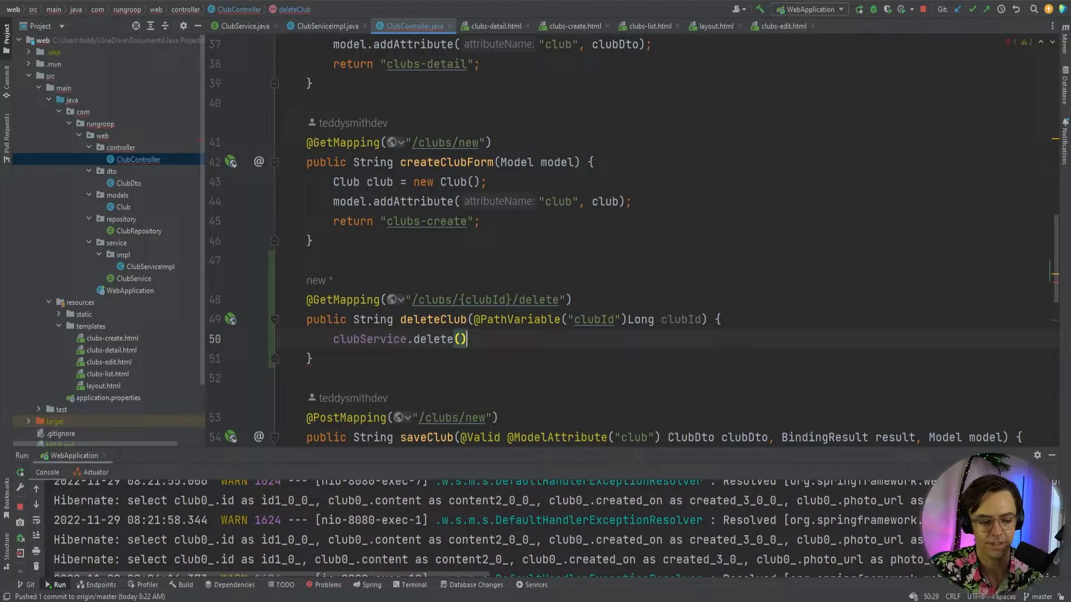
pyautogui.write('clubId')
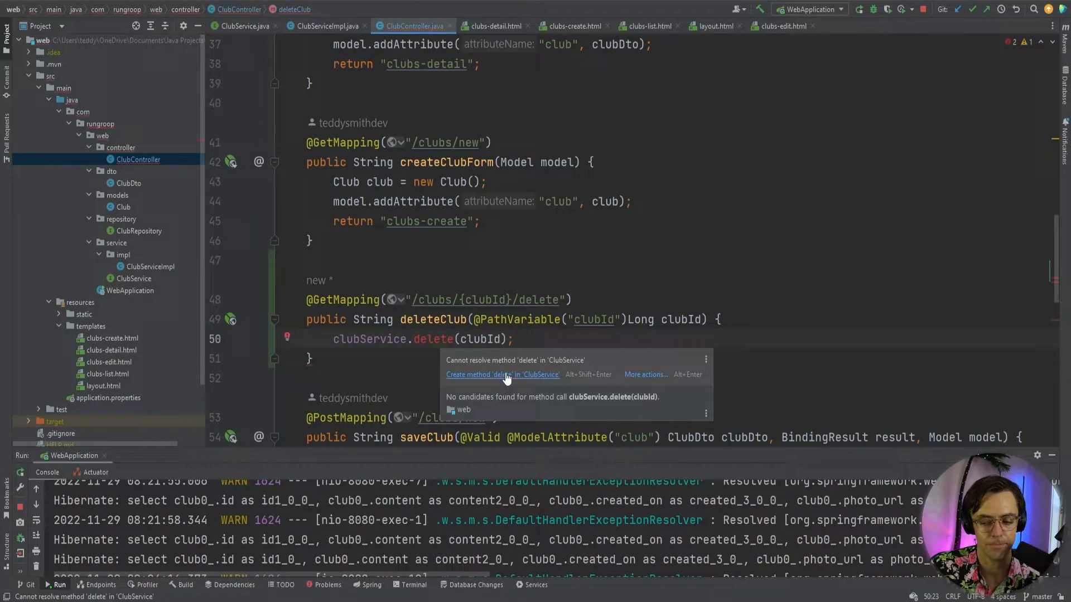
# Create void delete(Long clubId) in ClubService via quick-fix, then go to ClubServiceImpl.
pyautogui.click(502, 375)
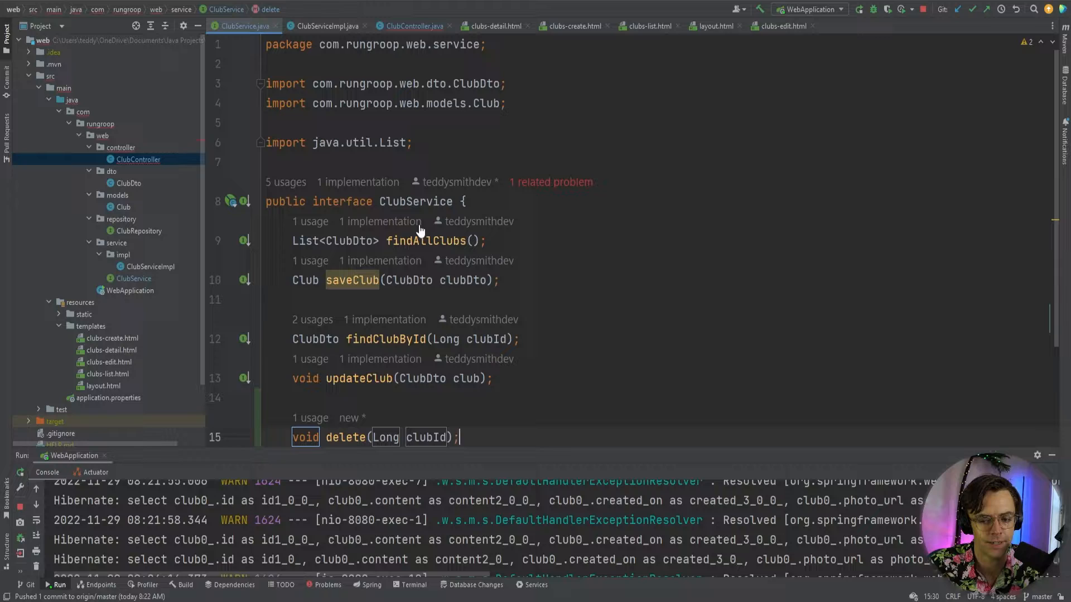
pyautogui.click(324, 27)
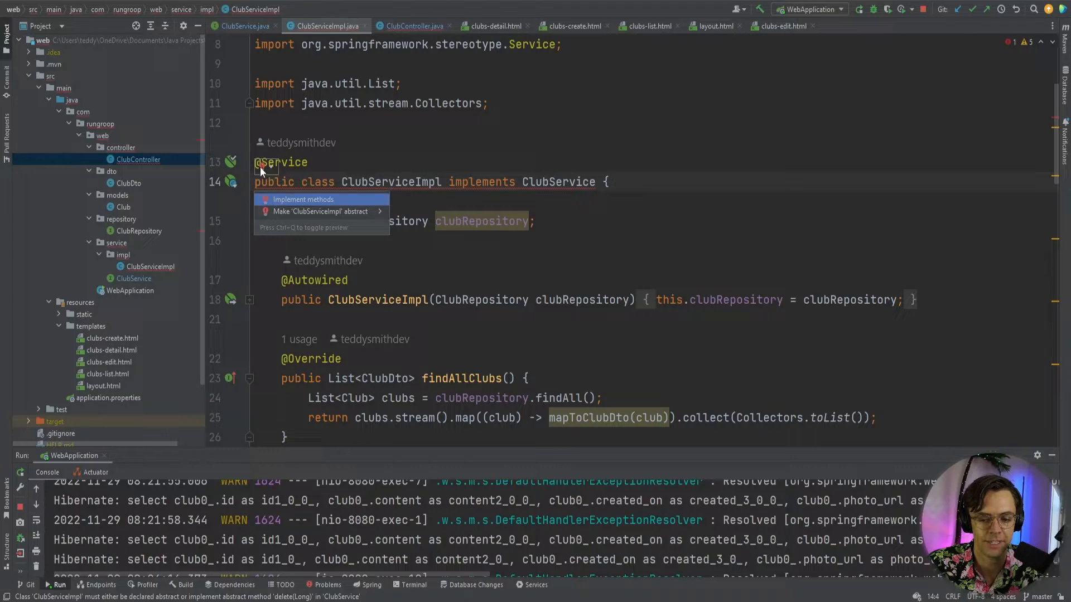
# Implement the missing delete(Long clubId) override in ClubServiceImpl via Implement methods.
pyautogui.click(303, 198)
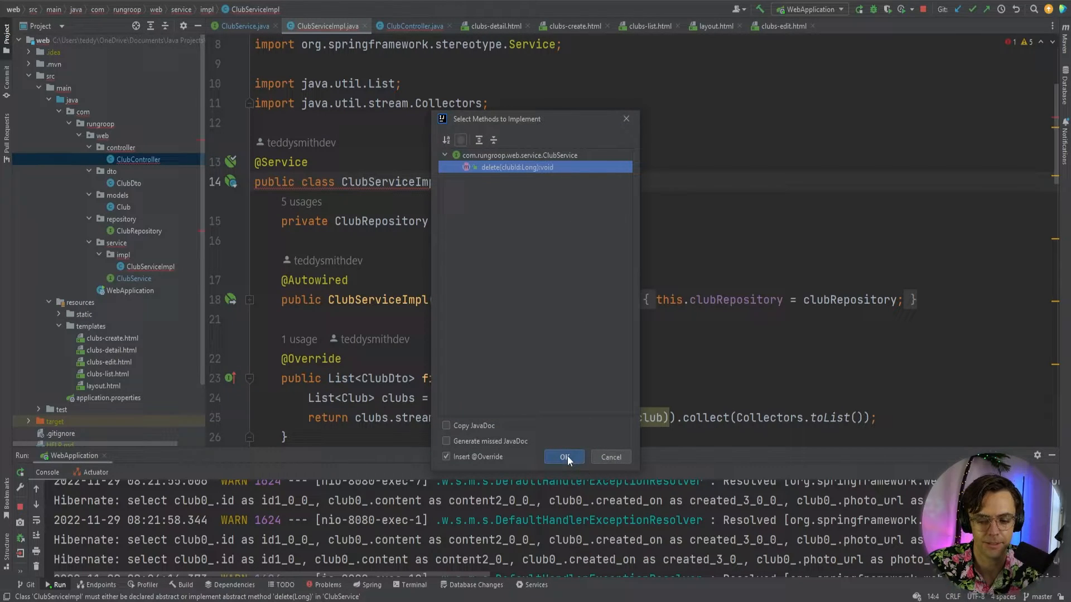
pyautogui.click(564, 458)
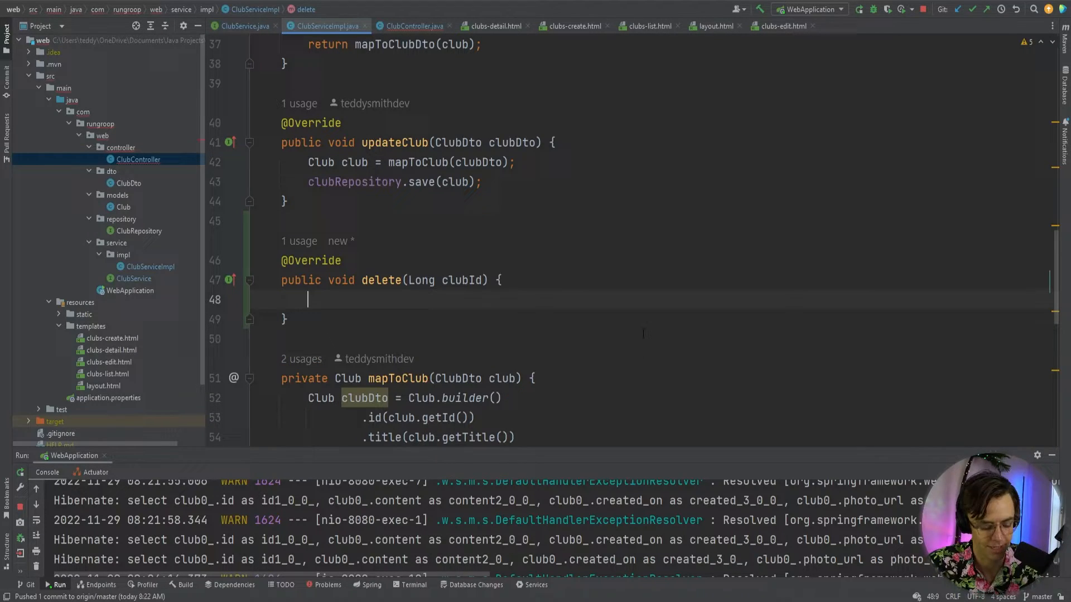
# Make ClubServiceImpl's delete call clubRepository.deleteById(clubId).
pyautogui.write('clubRepository')
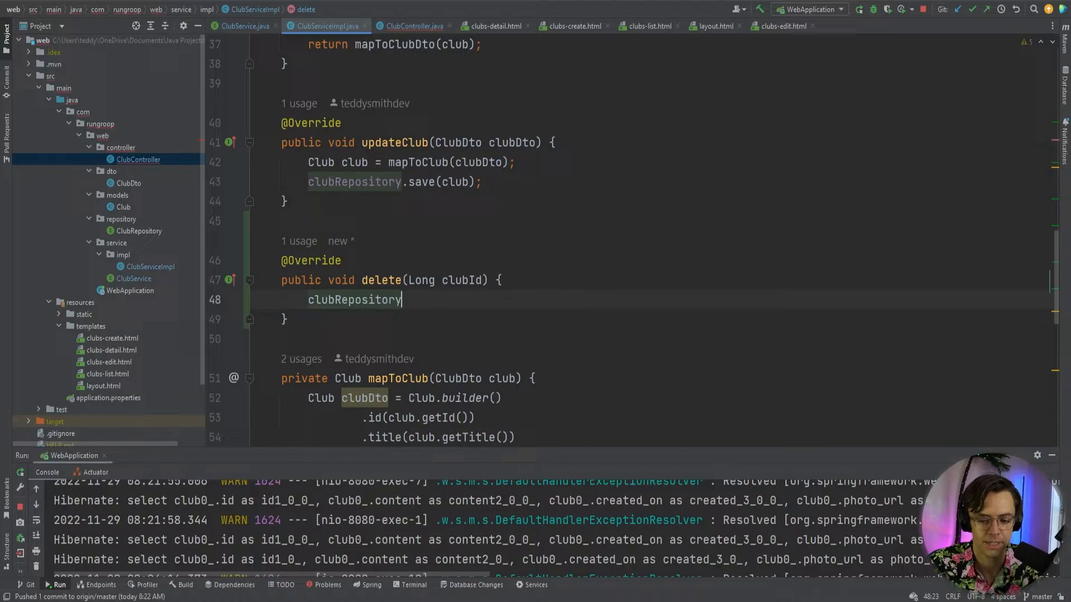
pyautogui.write('.deleteById();')
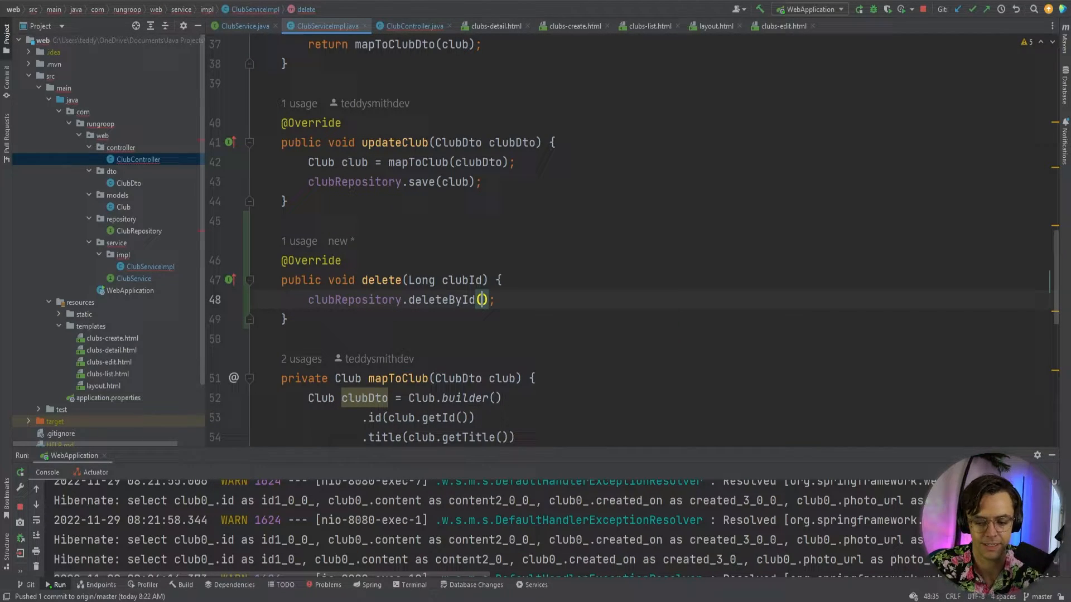
pyautogui.write('clubId')
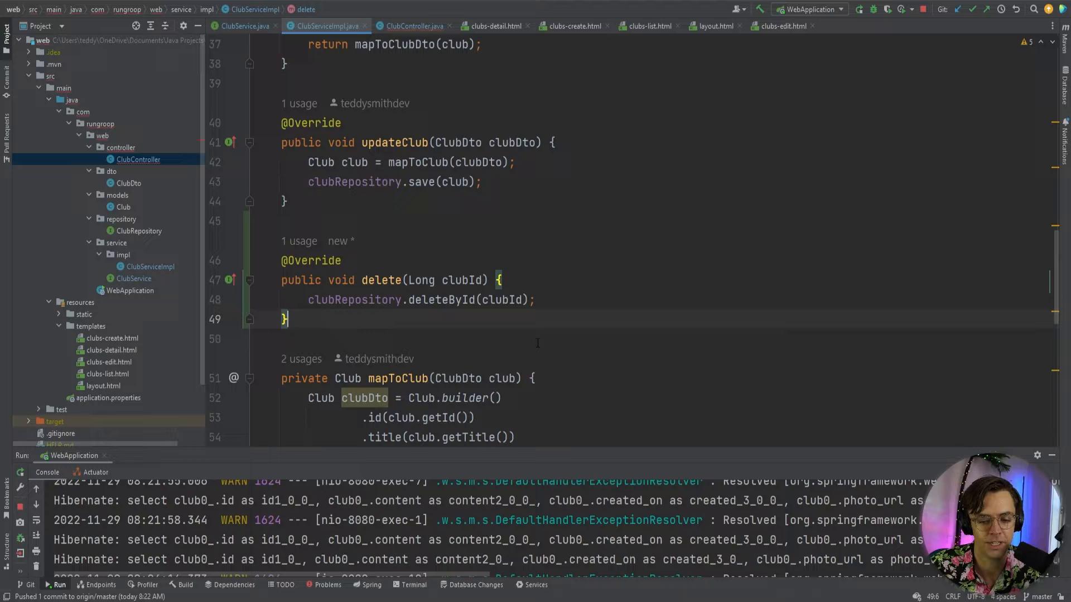
# In ClubController, have deleteClub return "redirect:/clubs".
pyautogui.click(415, 26)
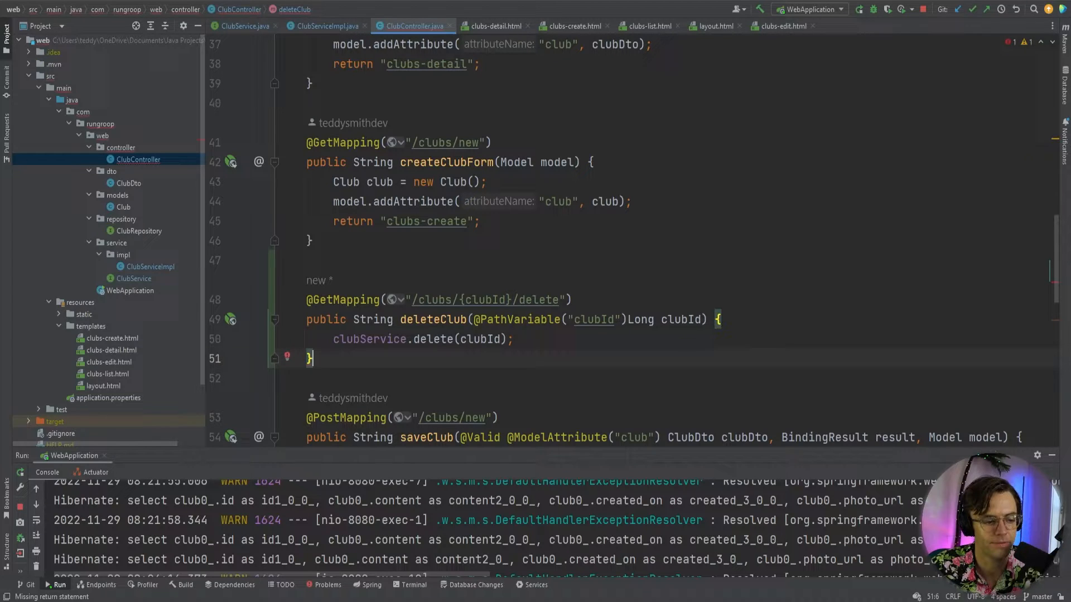
pyautogui.write('return')
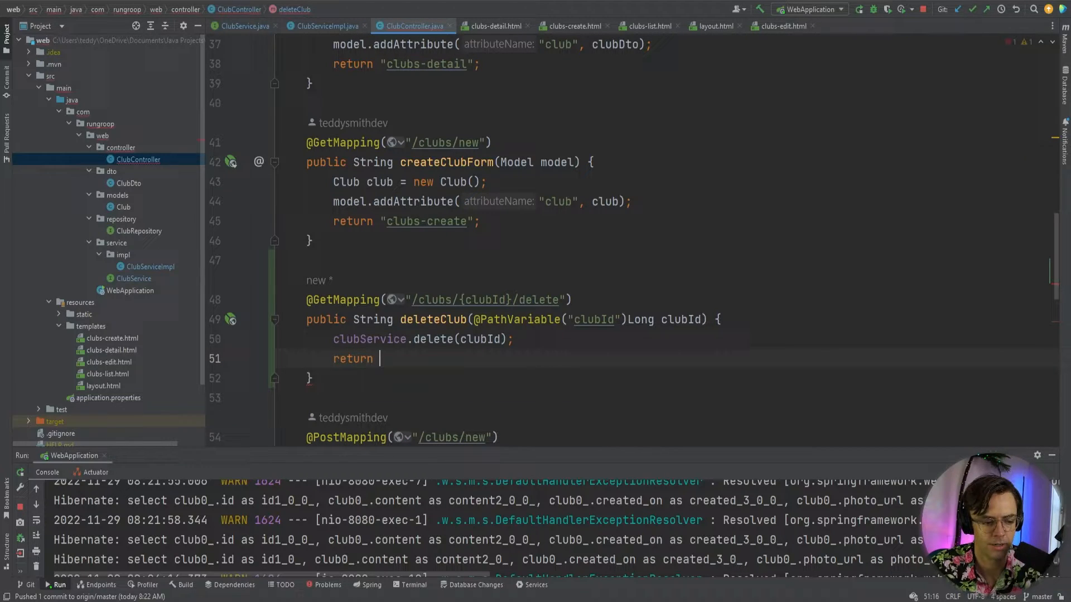
pyautogui.write('""')
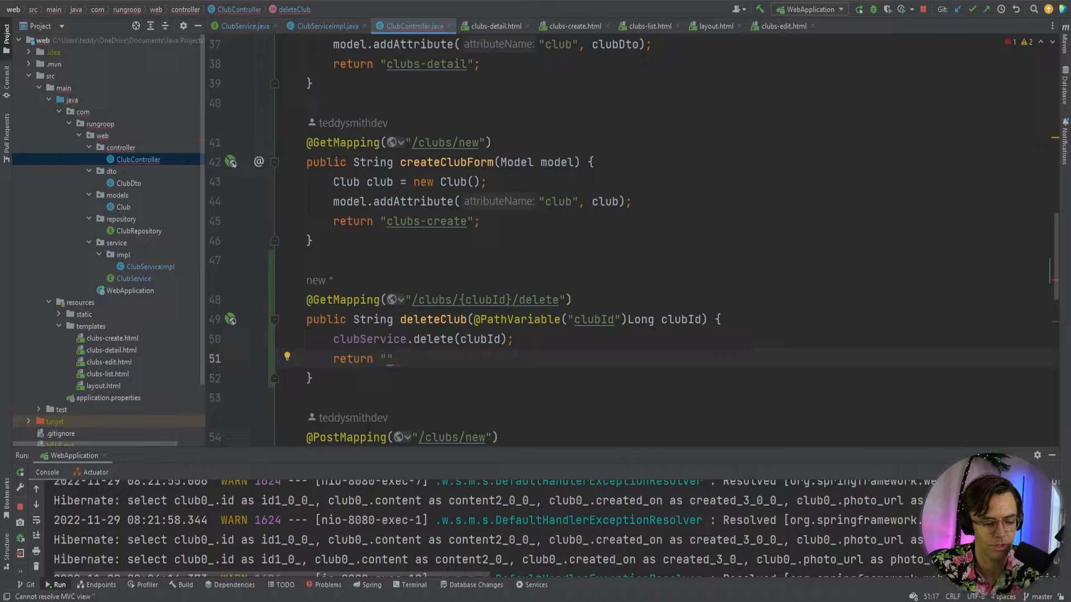
pyautogui.write('redirect:')
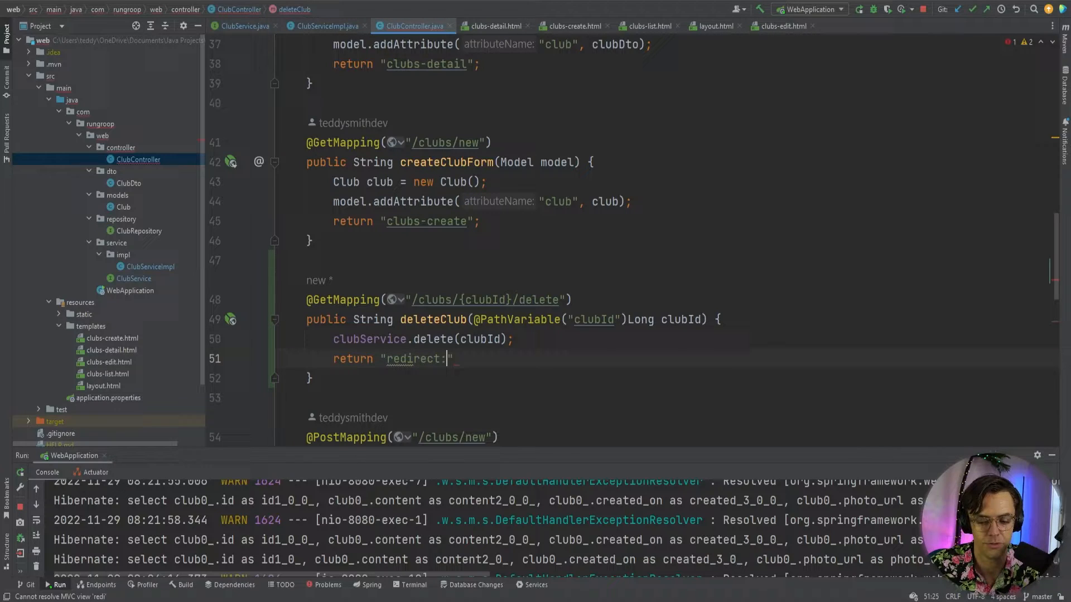
pyautogui.write('/')
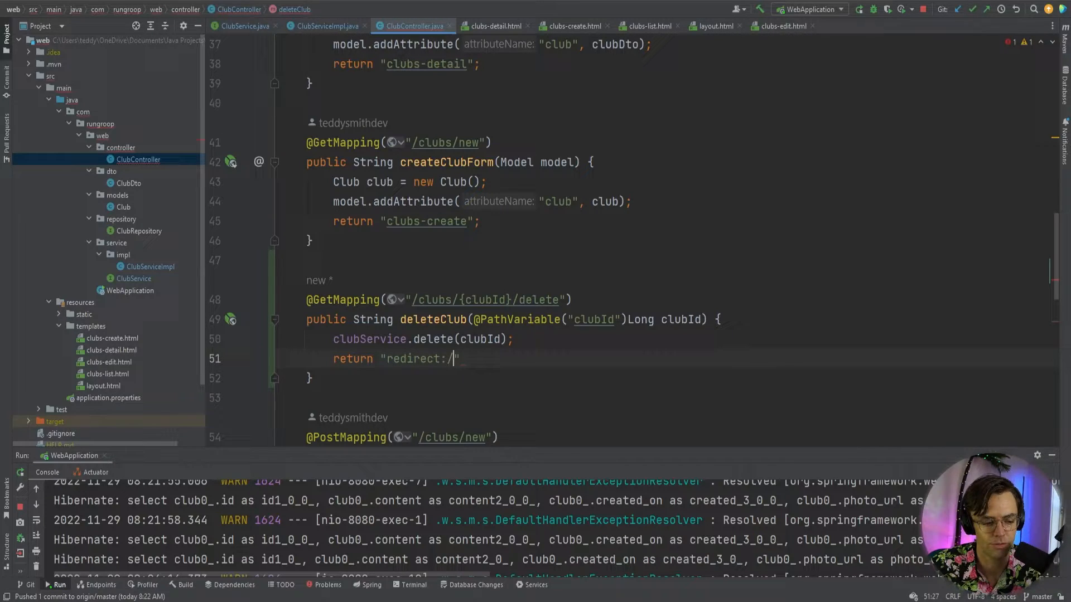
pyautogui.write('clubs')
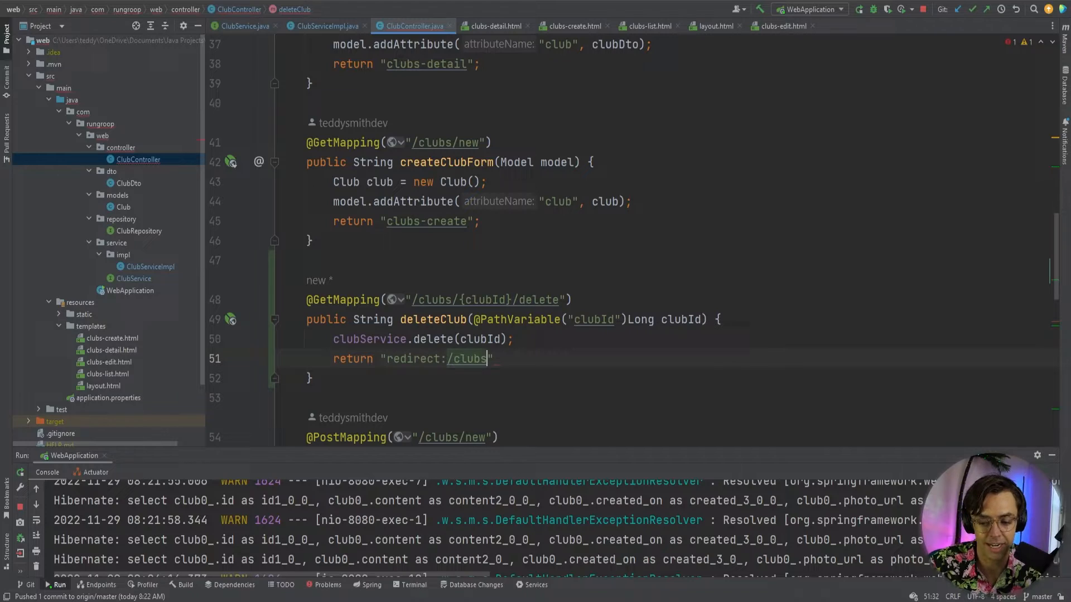
pyautogui.write('";')
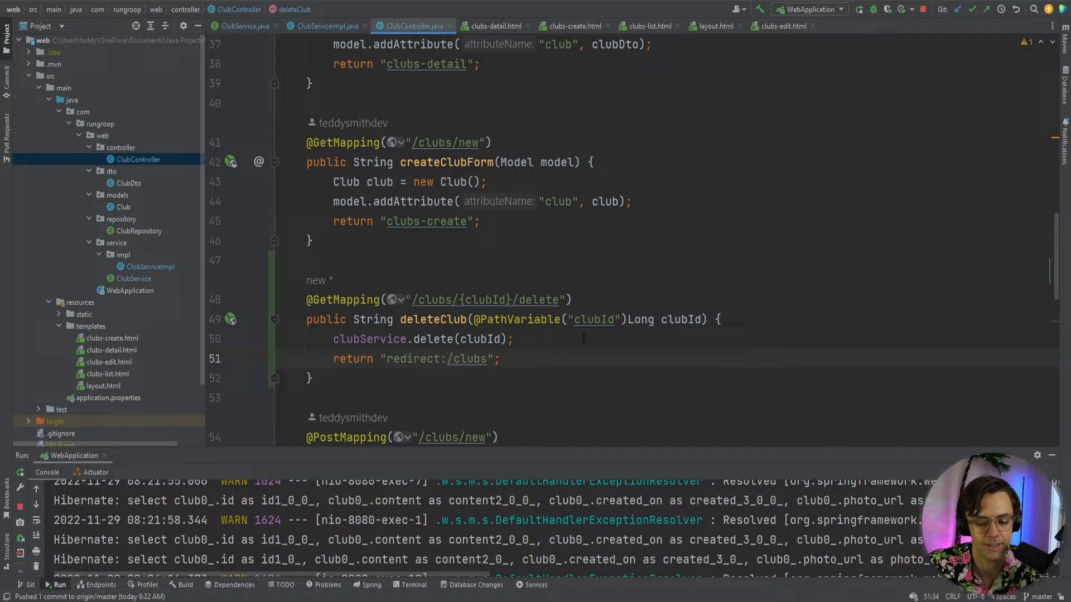
pyautogui.moveTo(218, 374)
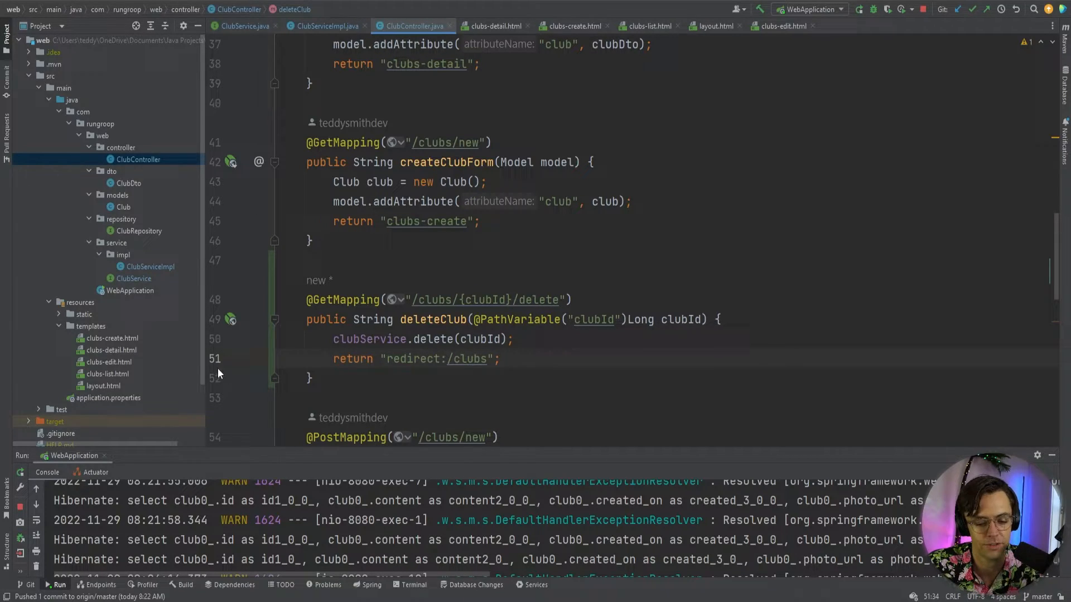
pyautogui.moveTo(138, 347)
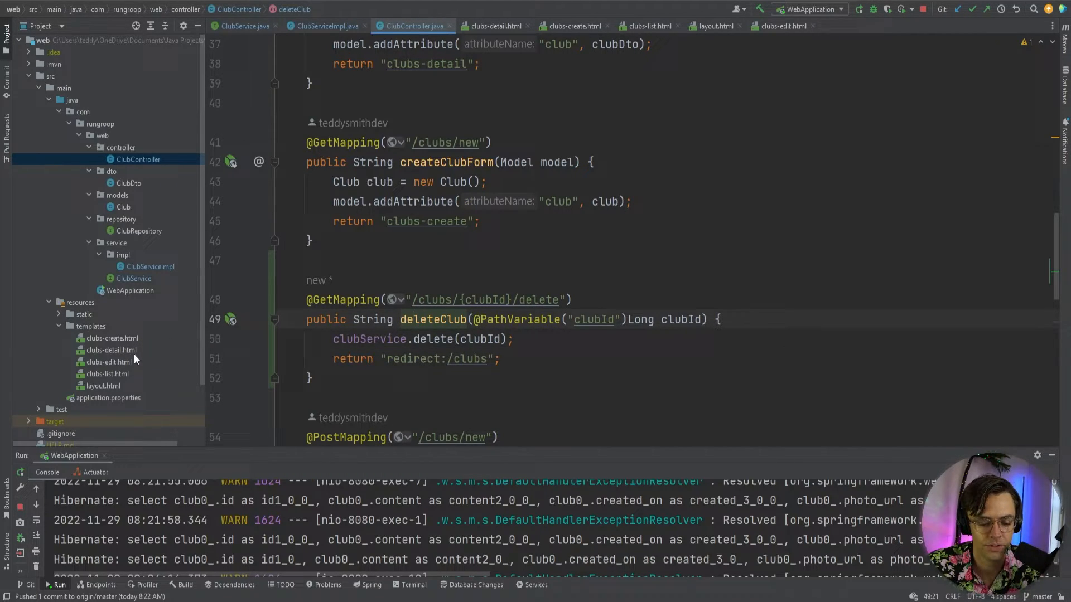
# In clubs-detail.html, start the Delete anchor's th:href as @{/clubs/{clubId}/delete.
pyautogui.click(111, 350)
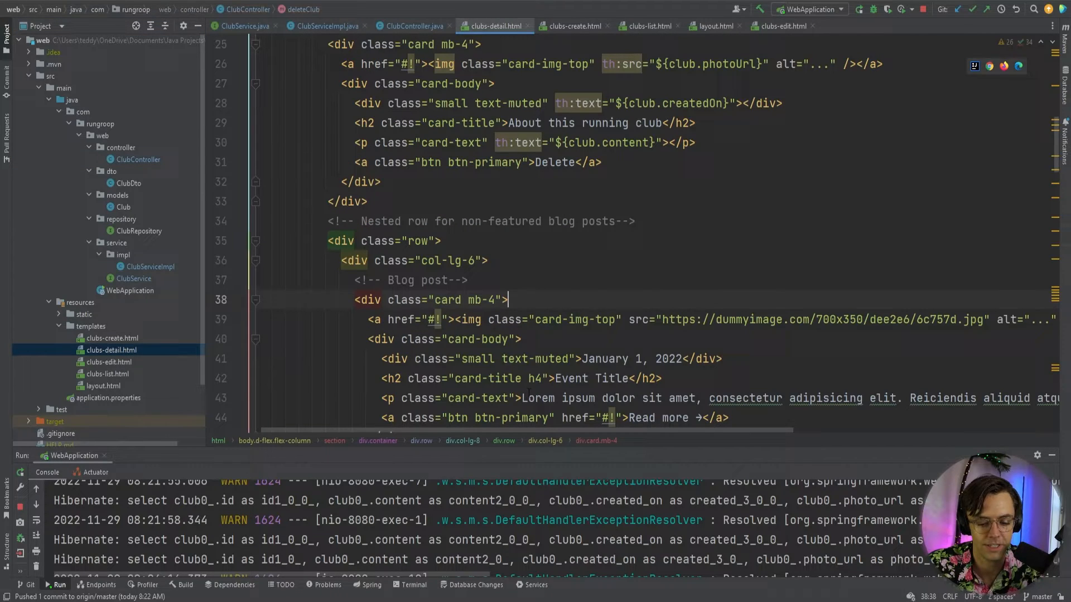
pyautogui.scroll(-3)
pyautogui.write(' t')
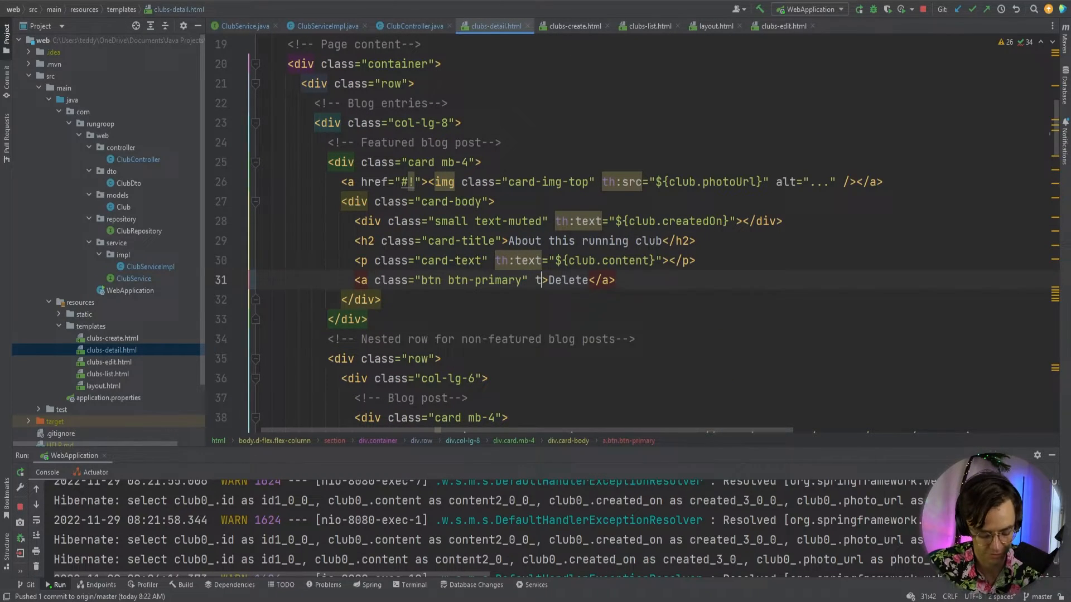
pyautogui.write('h:href="')
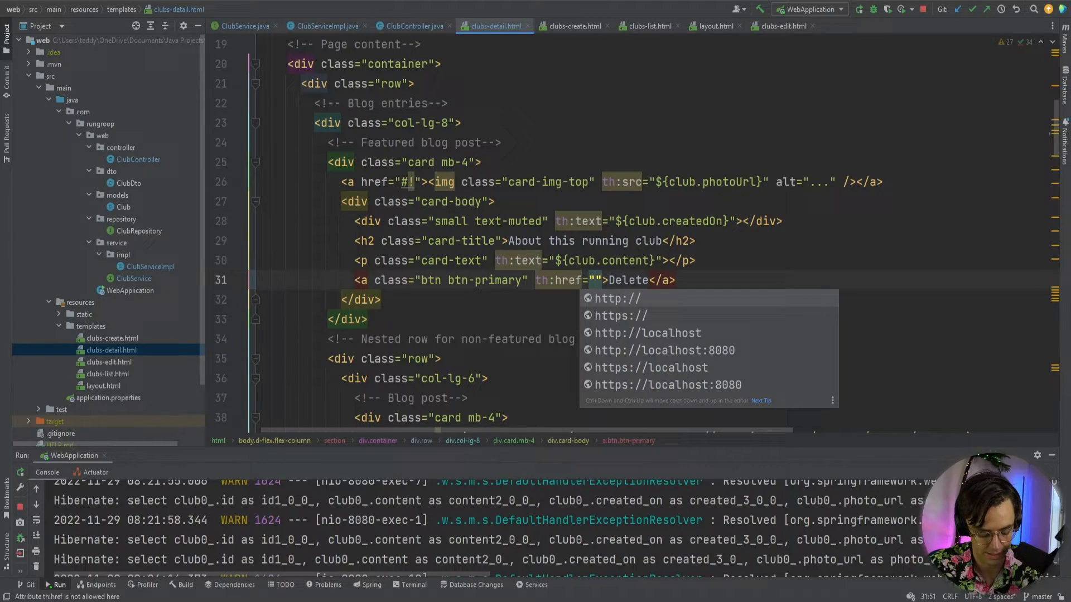
pyautogui.write('@.')
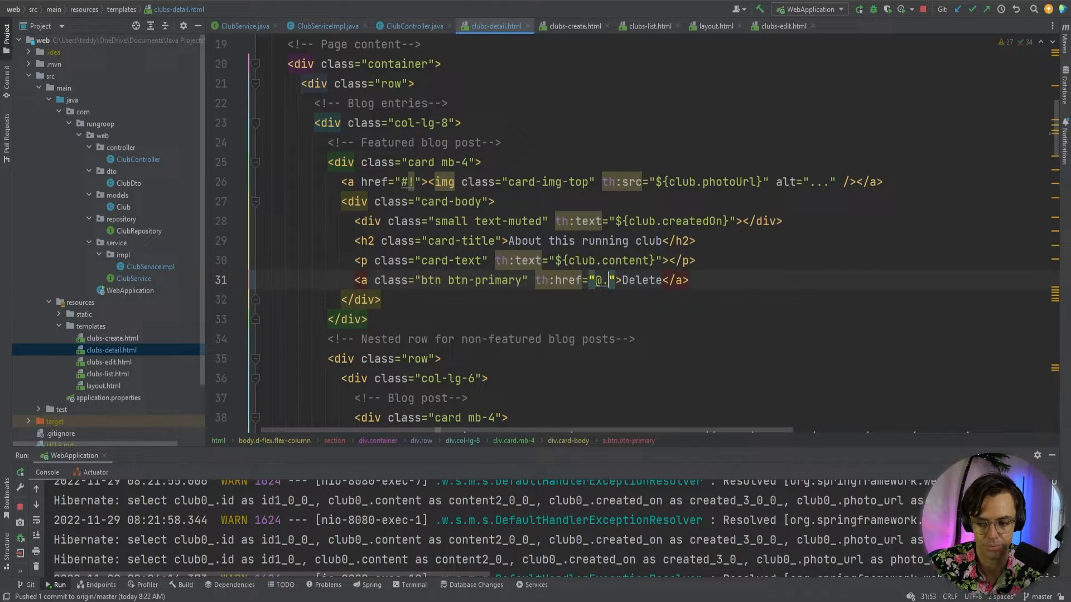
pyautogui.write('/clubs/{clu')
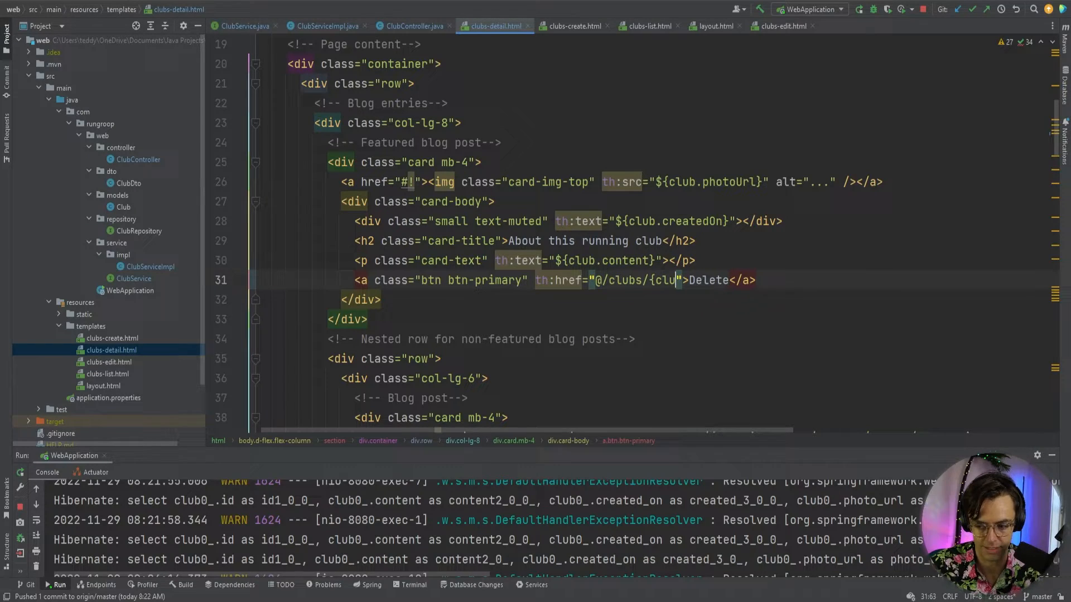
pyautogui.write('b.')
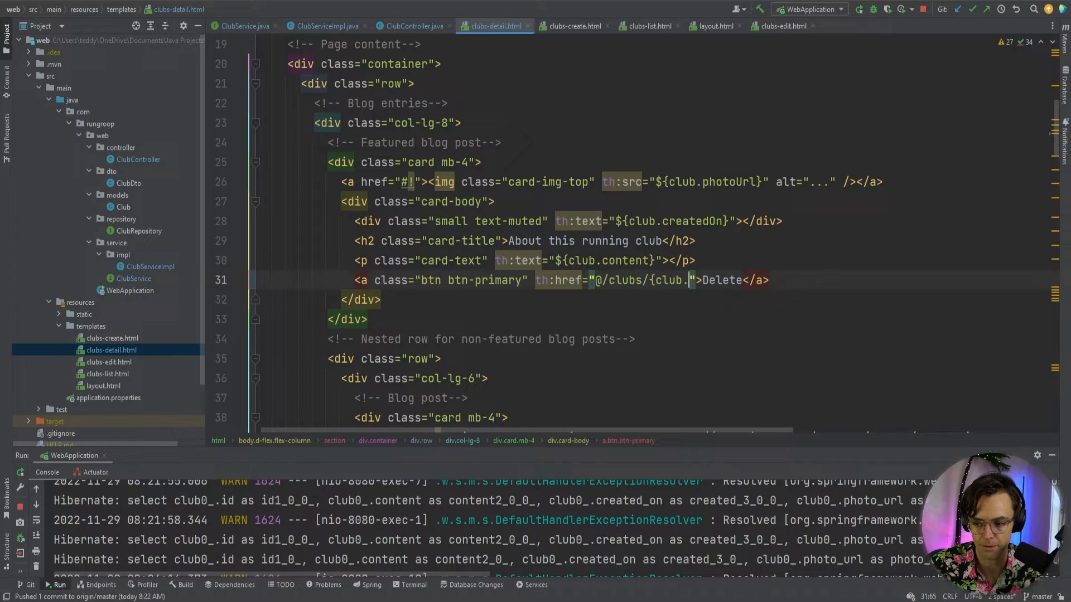
pyautogui.write('clubId')
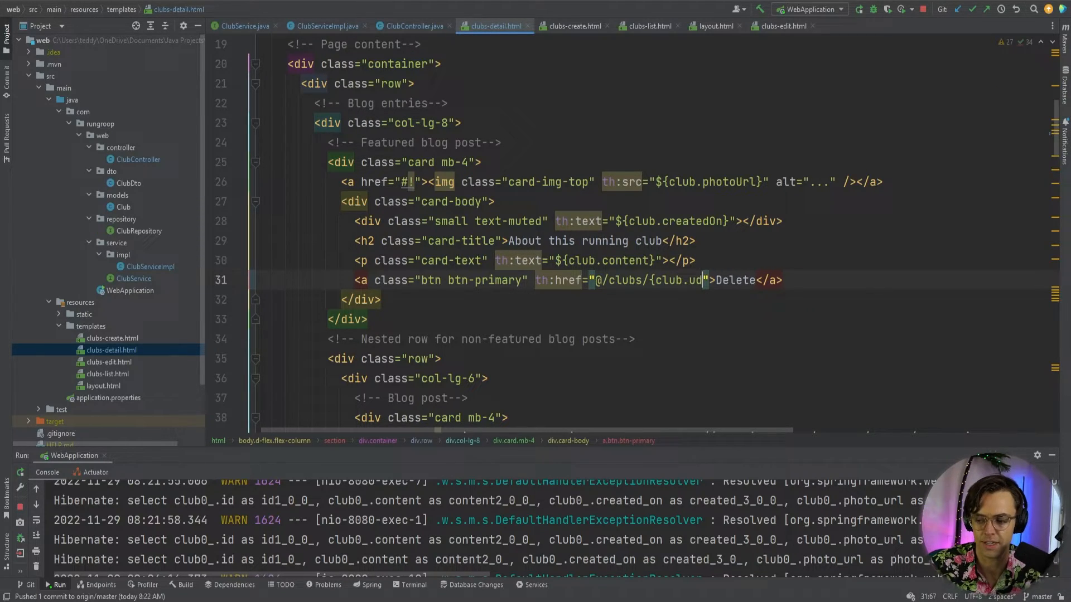
pyautogui.write('id')
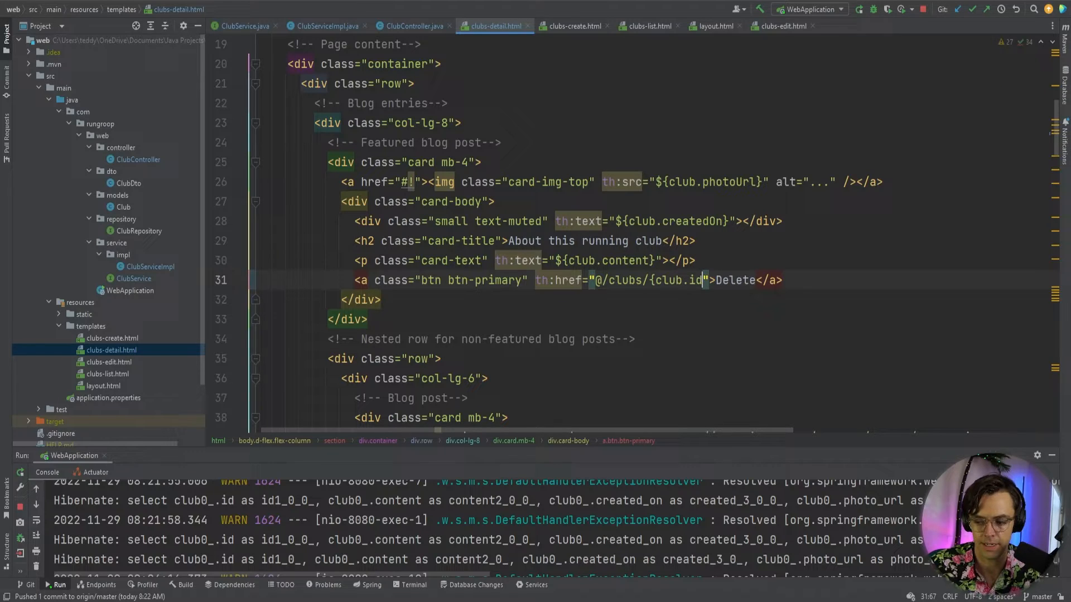
pyautogui.write('/')
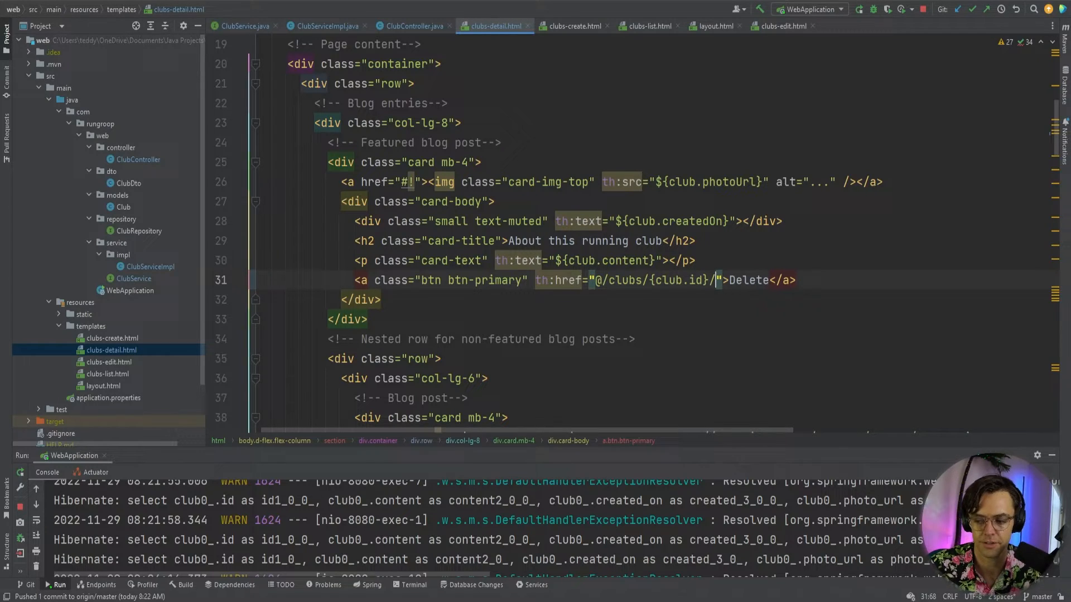
pyautogui.write('dele')
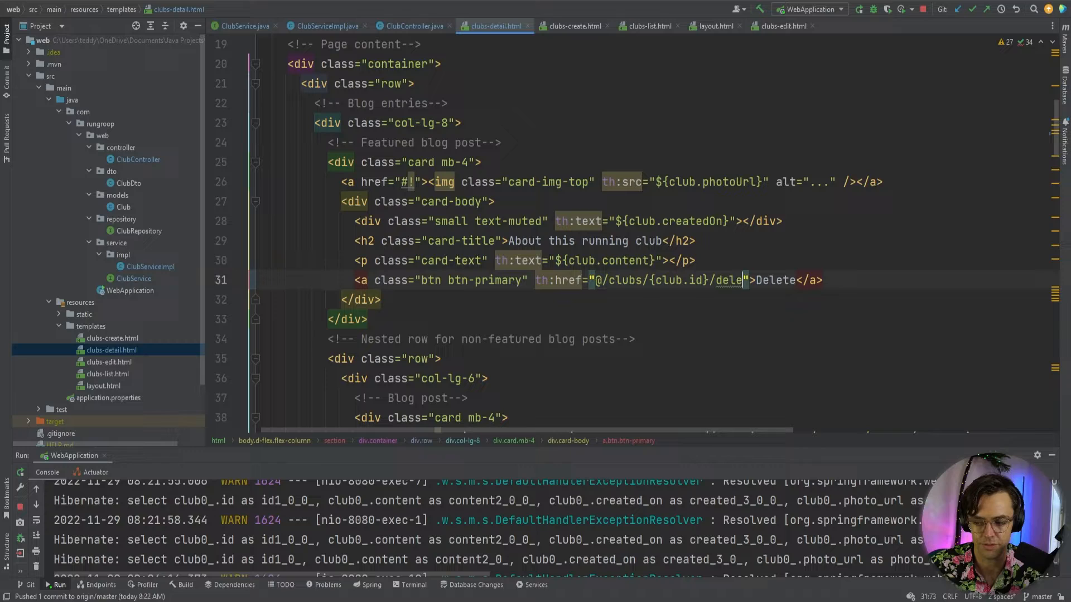
pyautogui.write('te')
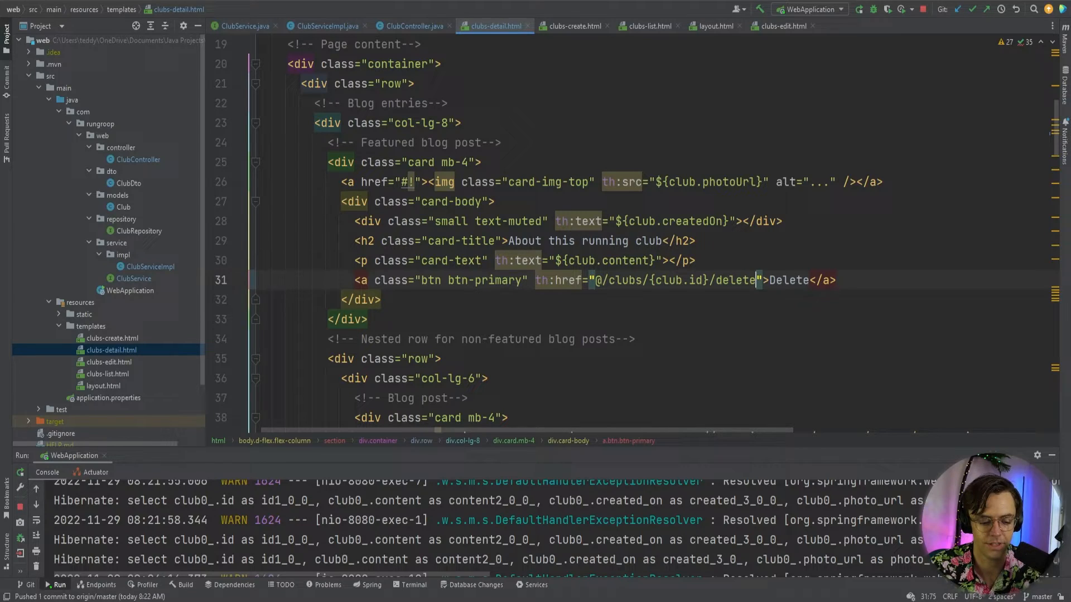
# Finish the link with (clubId=${club.id})} and correct the misspelled cluId placeholder.
pyautogui.write('(')
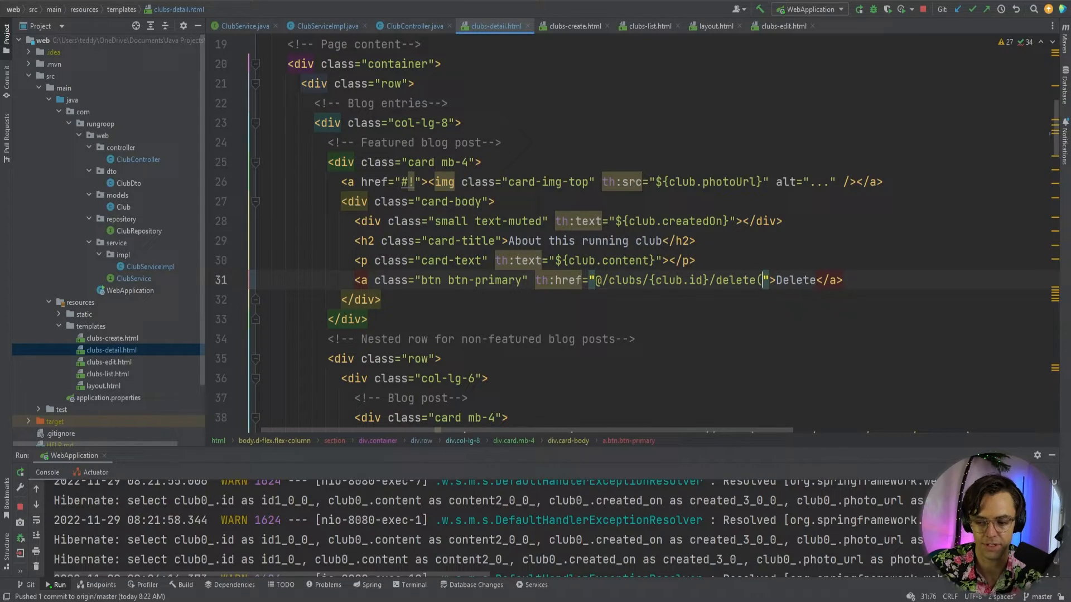
pyautogui.write('clubId=')
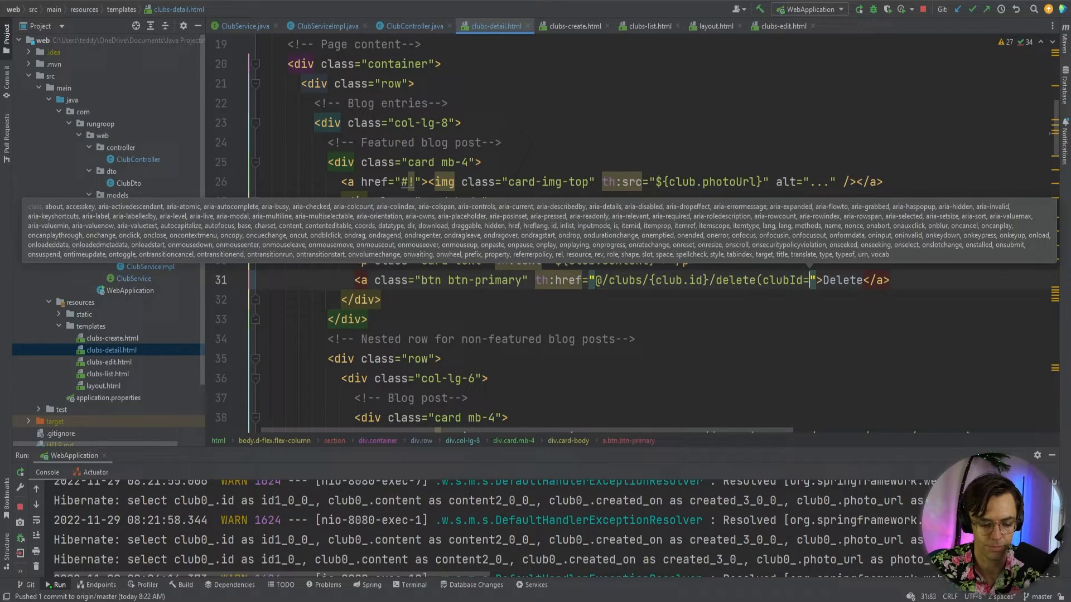
pyautogui.write('${}')
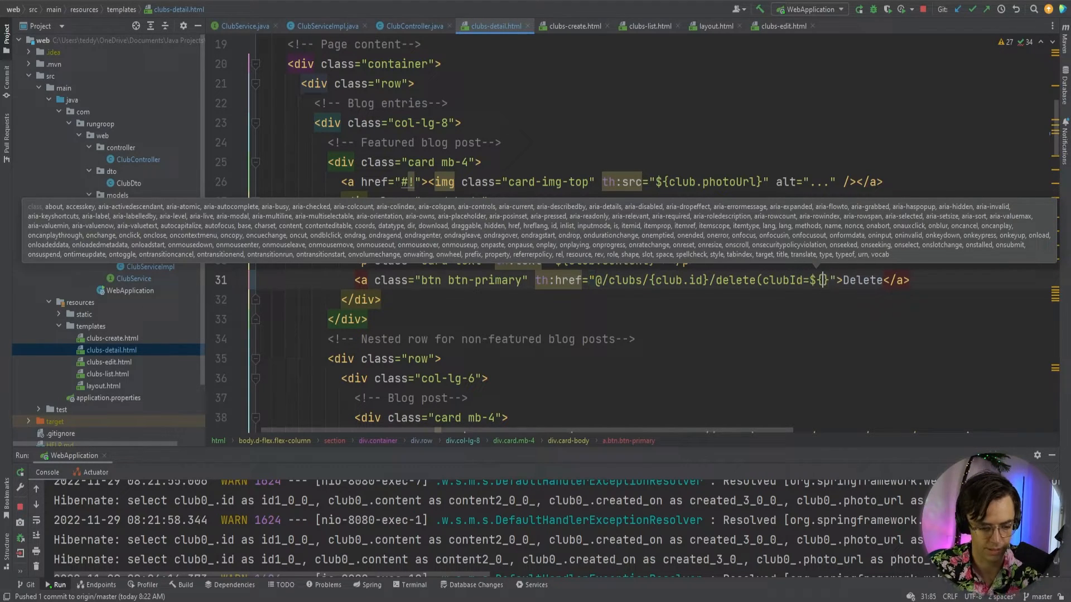
pyautogui.write('club.')
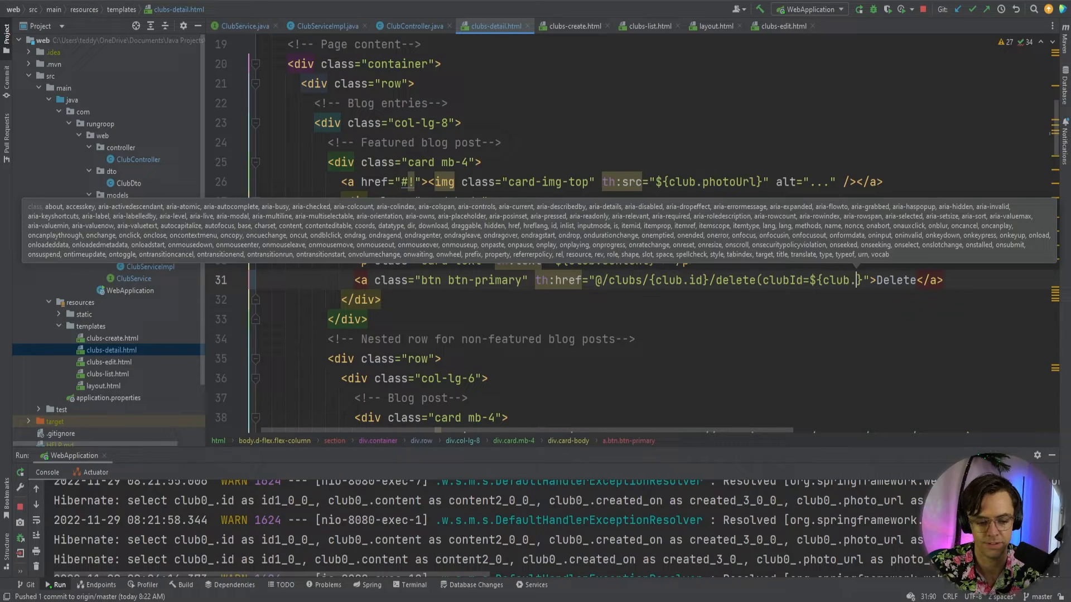
pyautogui.write('id}')
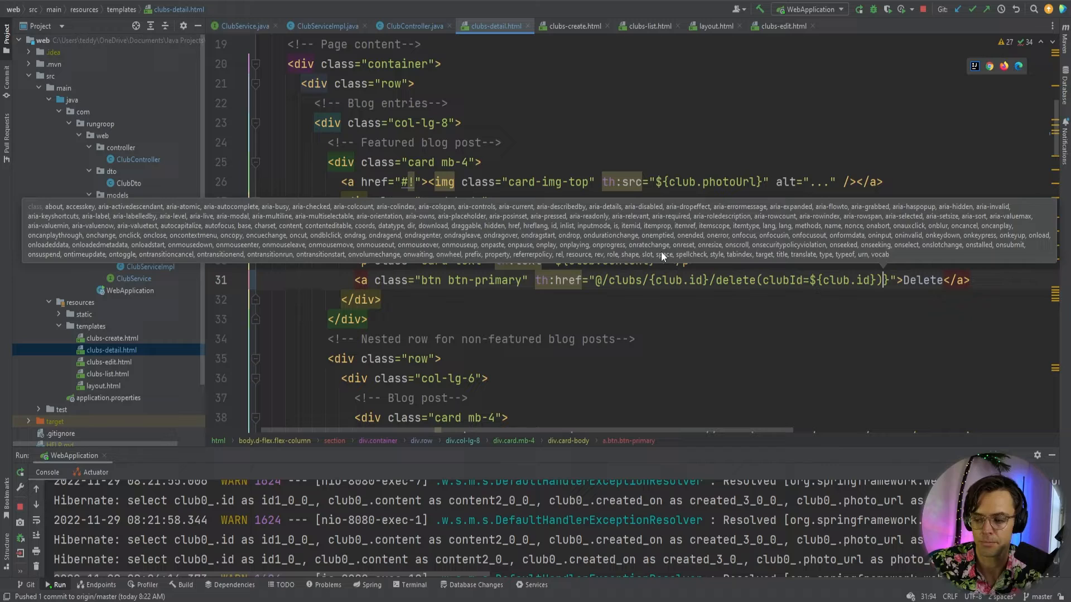
pyautogui.press('Escape')
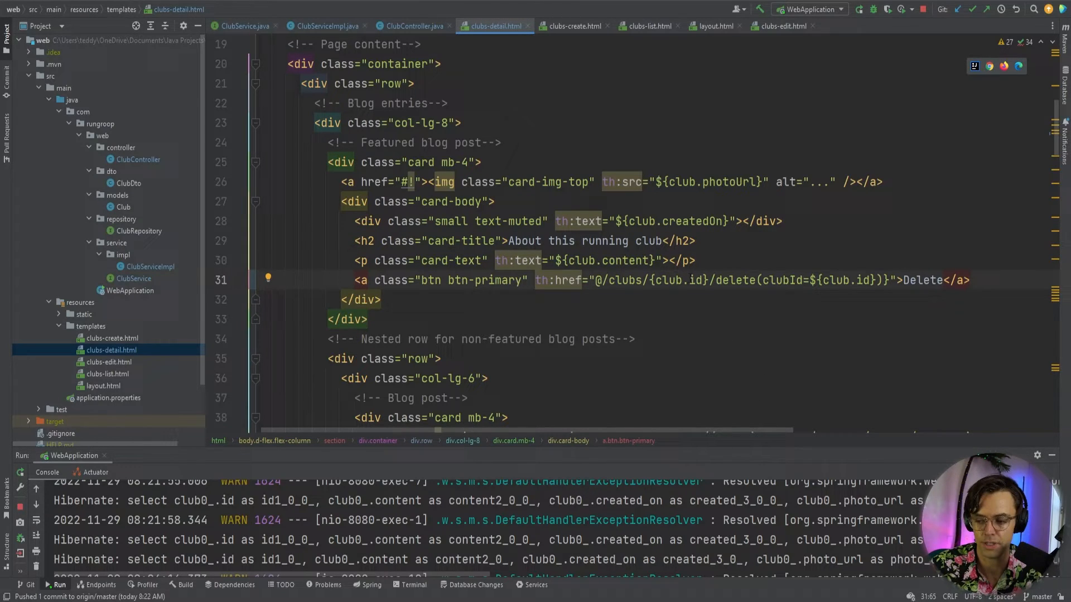
pyautogui.write('cluId')
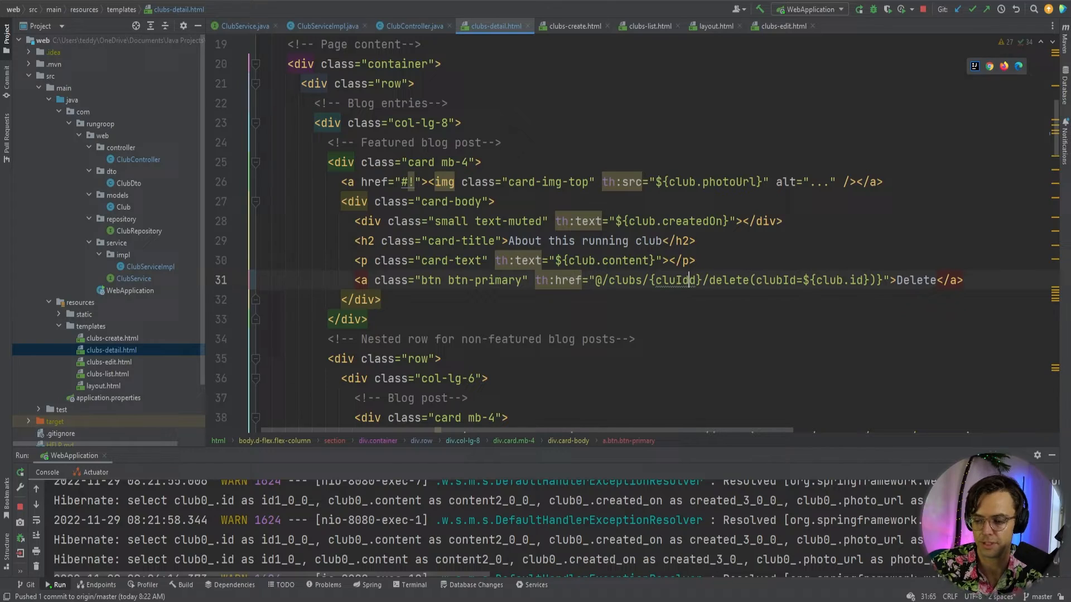
pyautogui.doubleClick(774, 280)
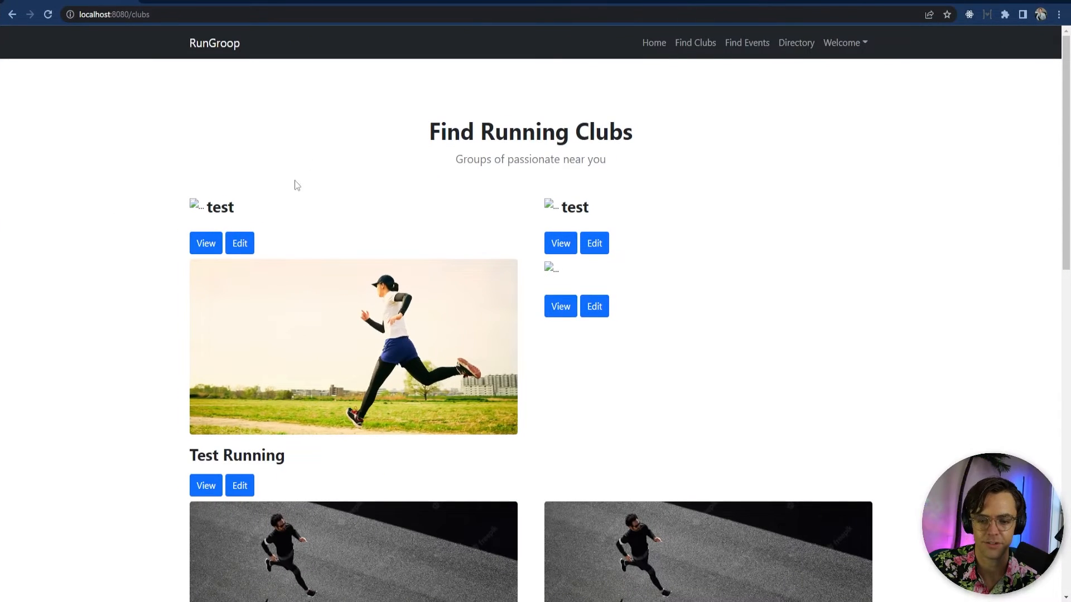
# In Chrome, delete both test clubs from their detail pages and verify the list starts with Test Running.
pyautogui.click(205, 243)
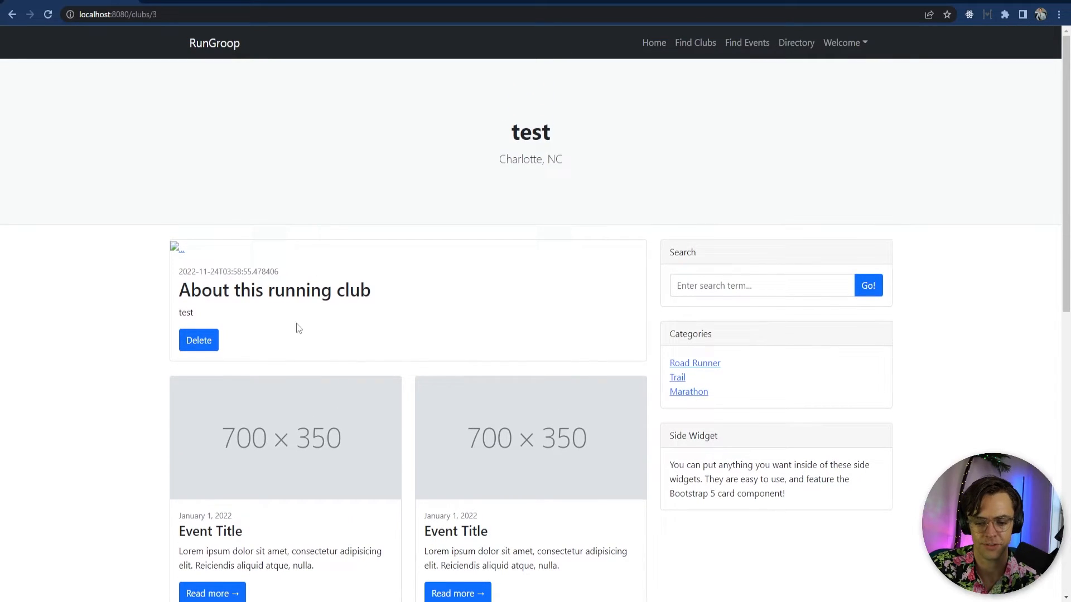
pyautogui.moveTo(386, 131)
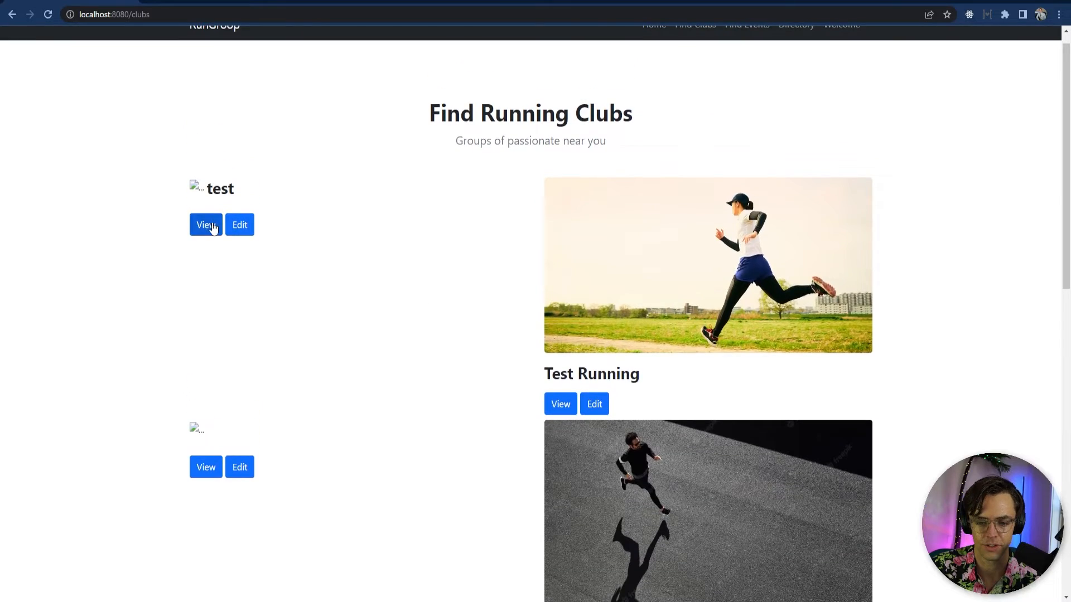
pyautogui.click(205, 225)
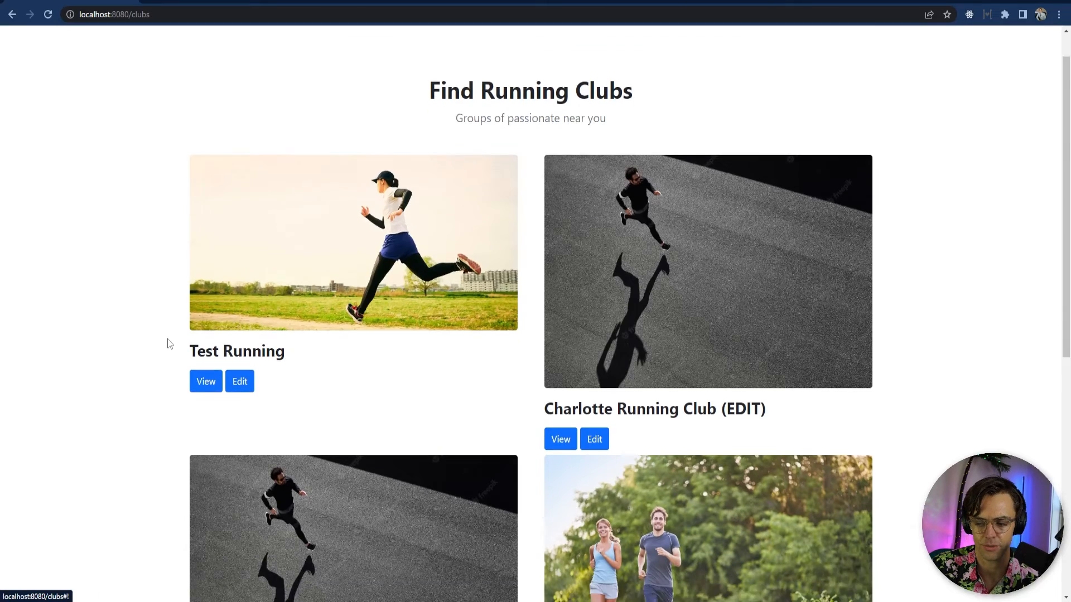
pyautogui.scroll(-3)
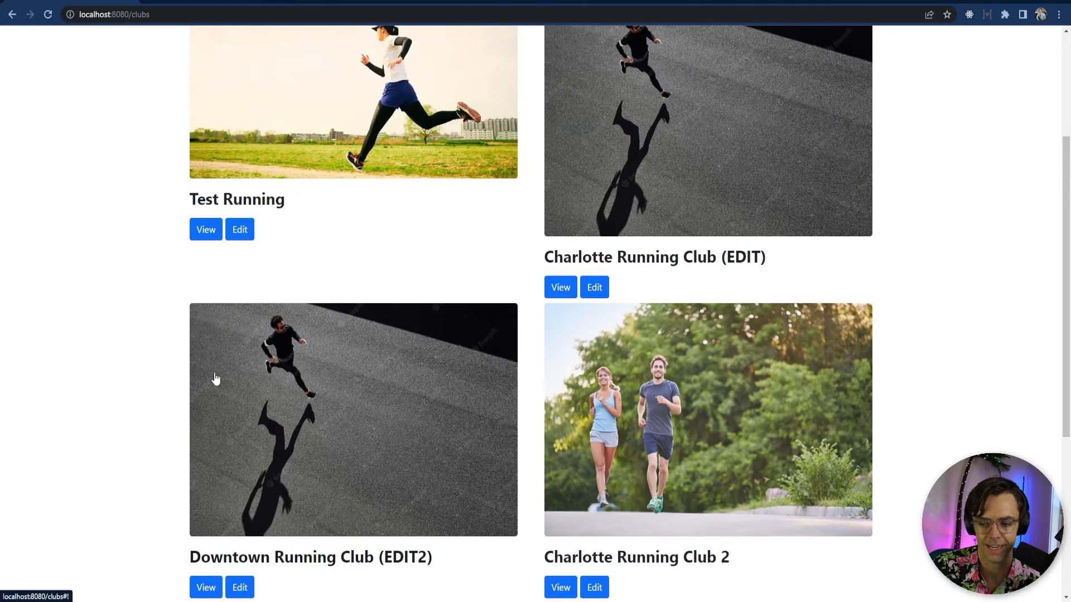
pyautogui.moveTo(165, 493)
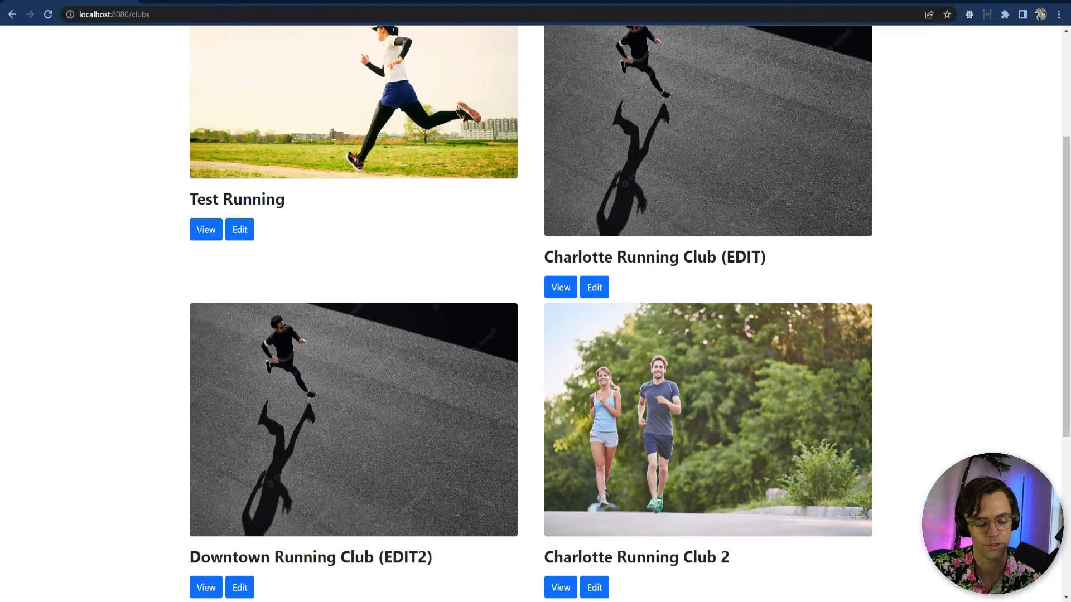
pyautogui.scroll(3)
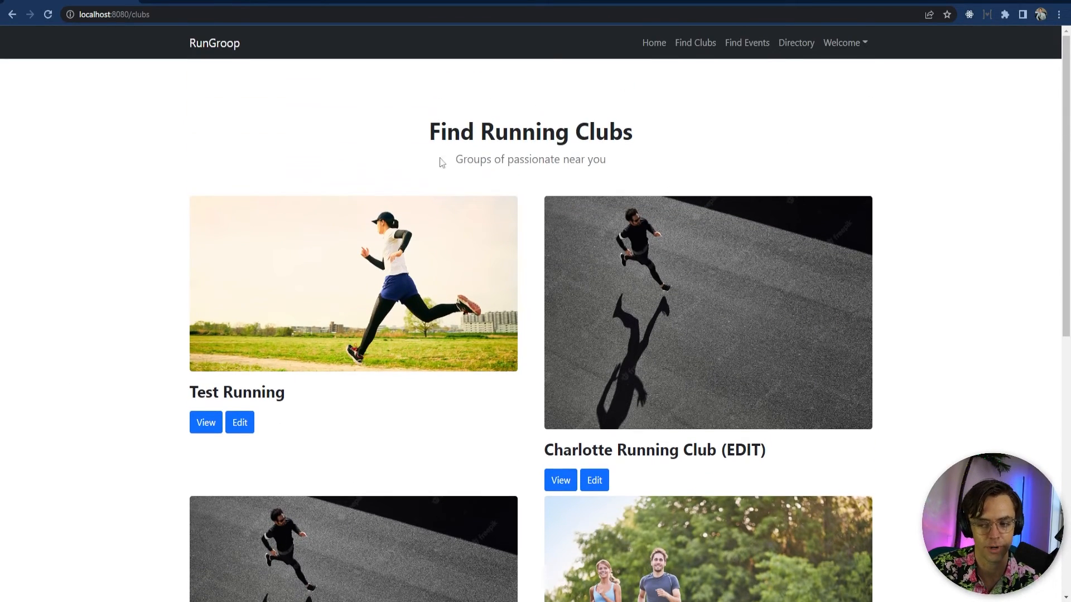